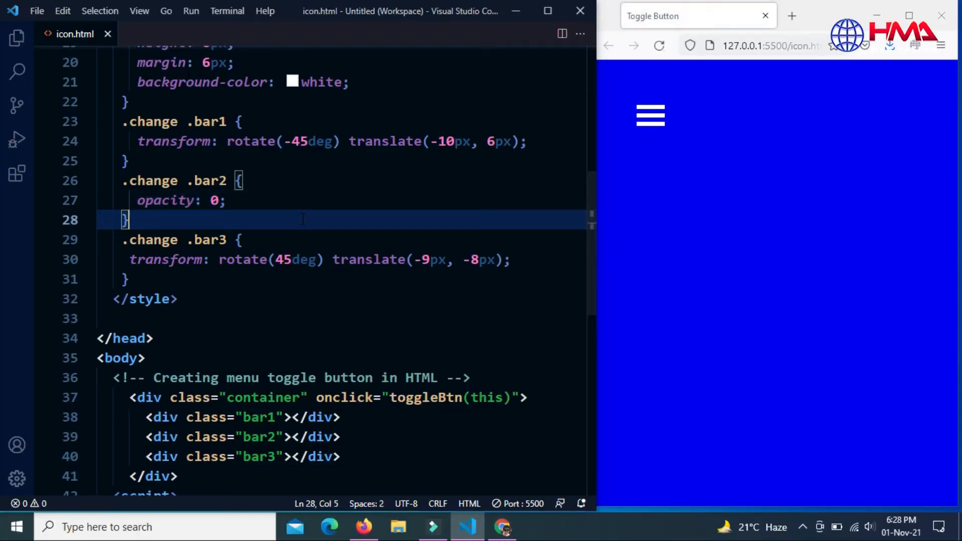
Step: Preview the finished menu icon toggling between three bars and a cross
click(650, 115)
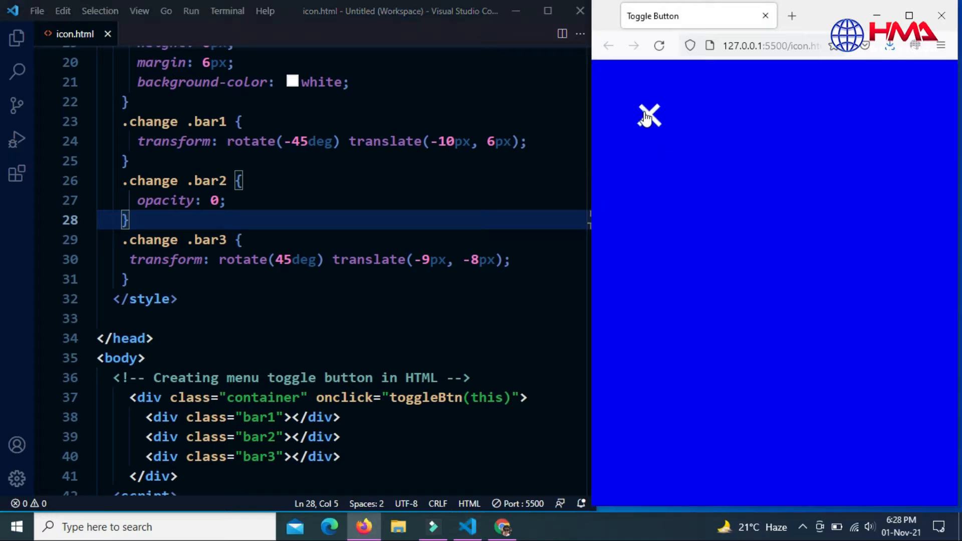
click(647, 115)
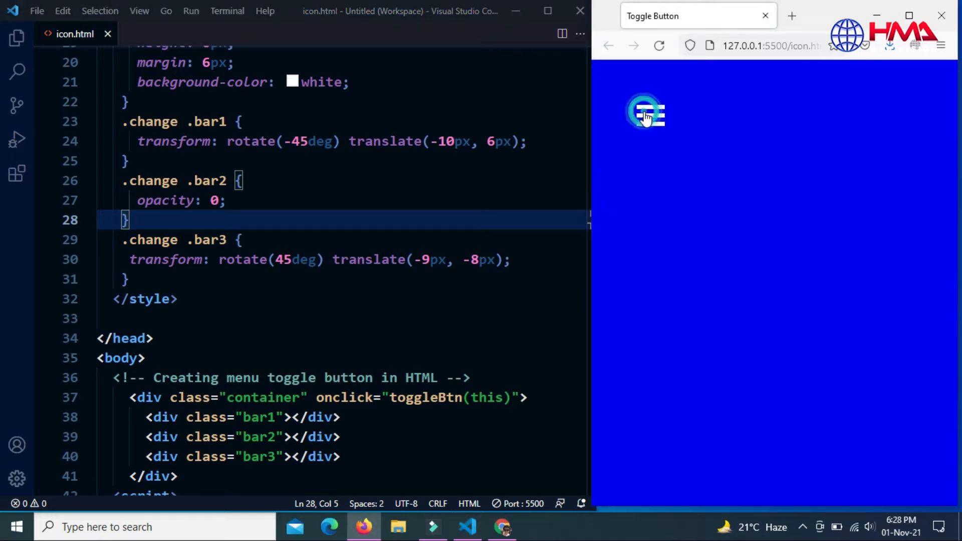
click(646, 114)
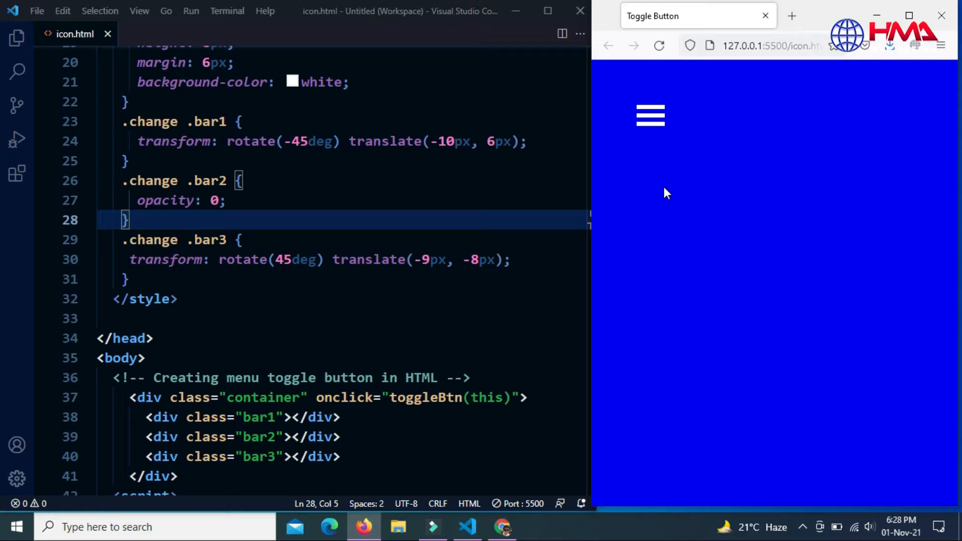
click(650, 116)
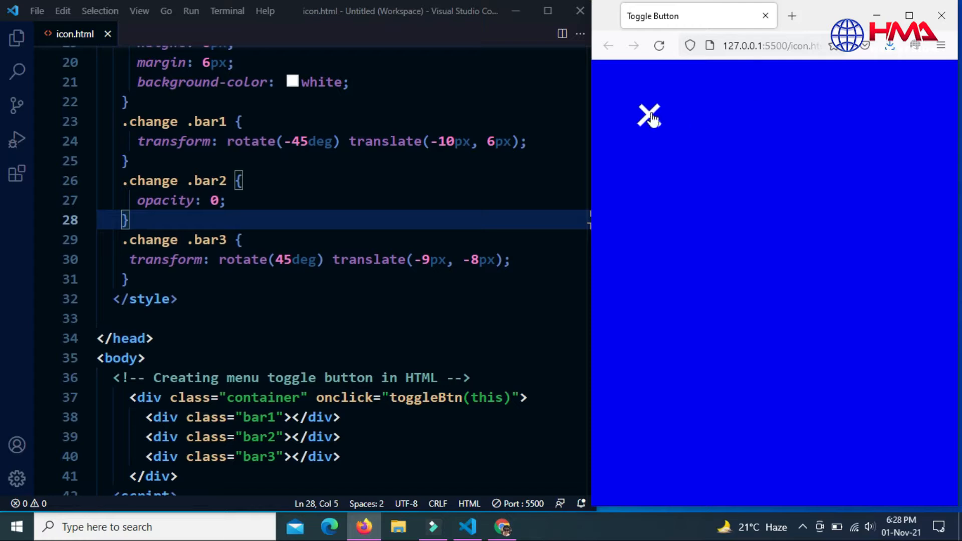
click(650, 115)
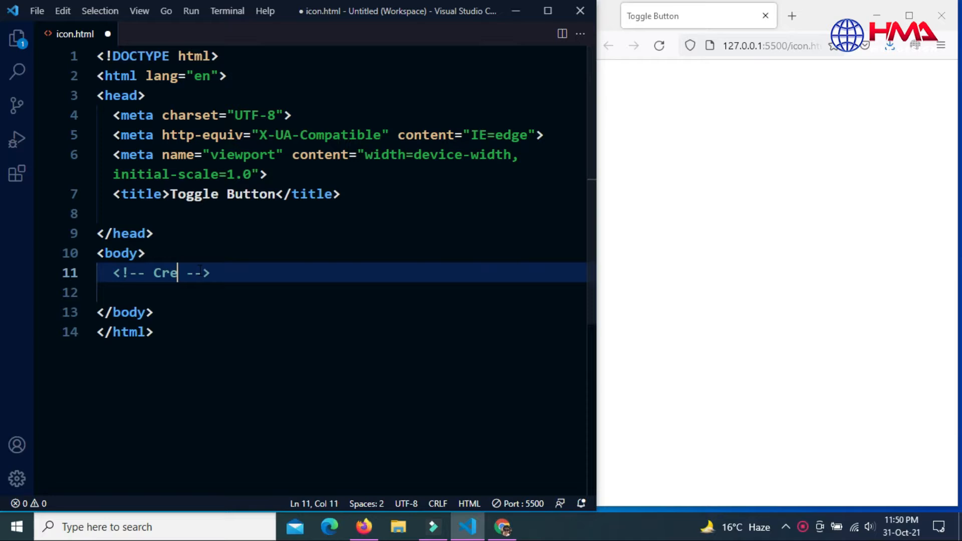
Step: Finish the menu-toggle HTML comment and expand div.container into a container div
text(ating menu toggle button in)
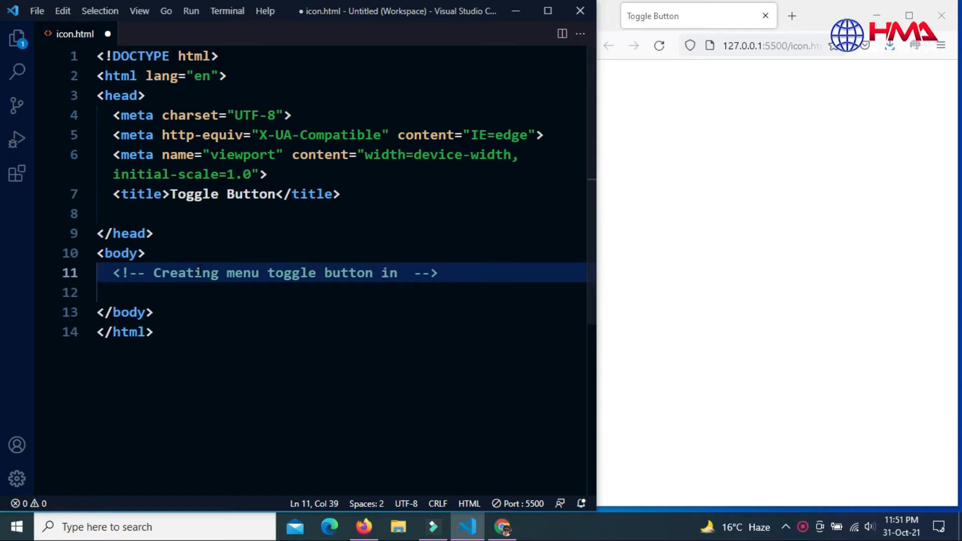
text(HTML)
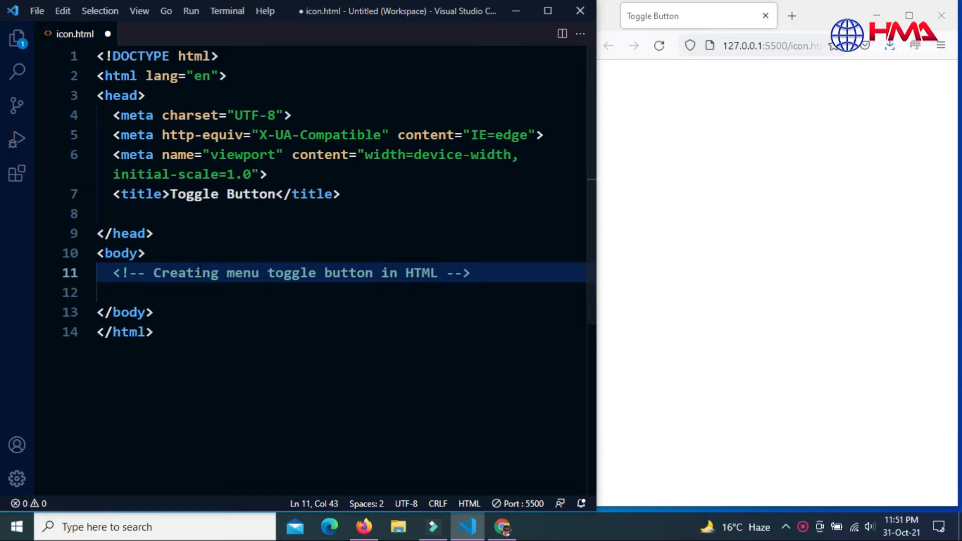
text(di)
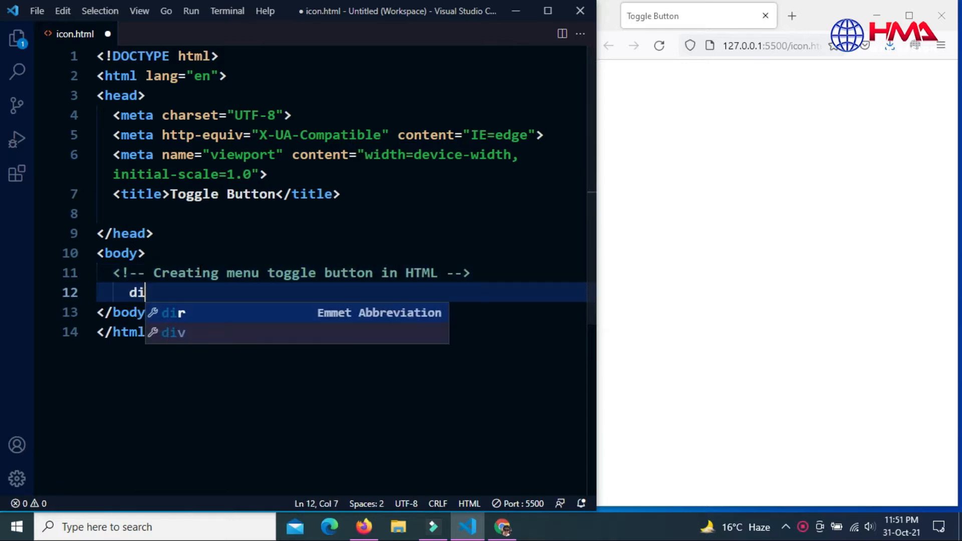
text(v.contain)
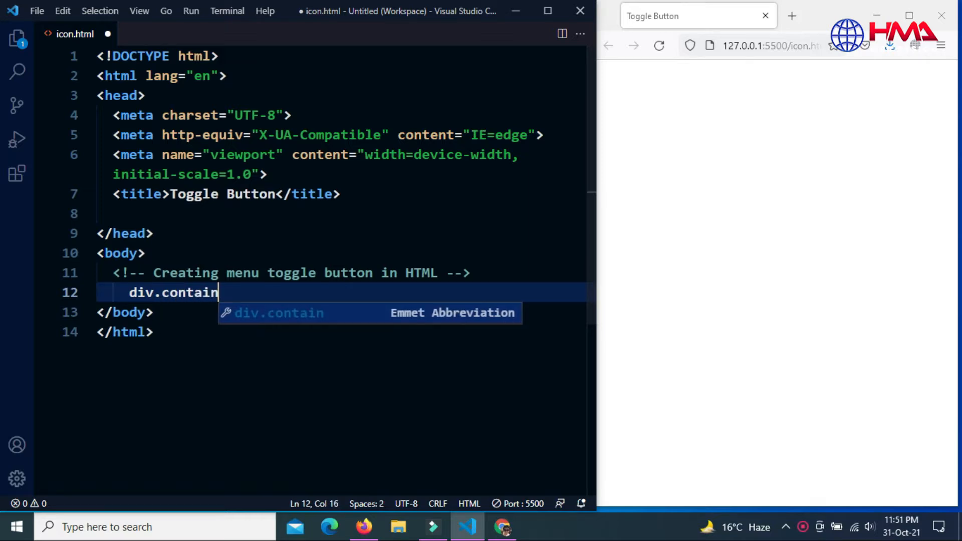
key(Tab)
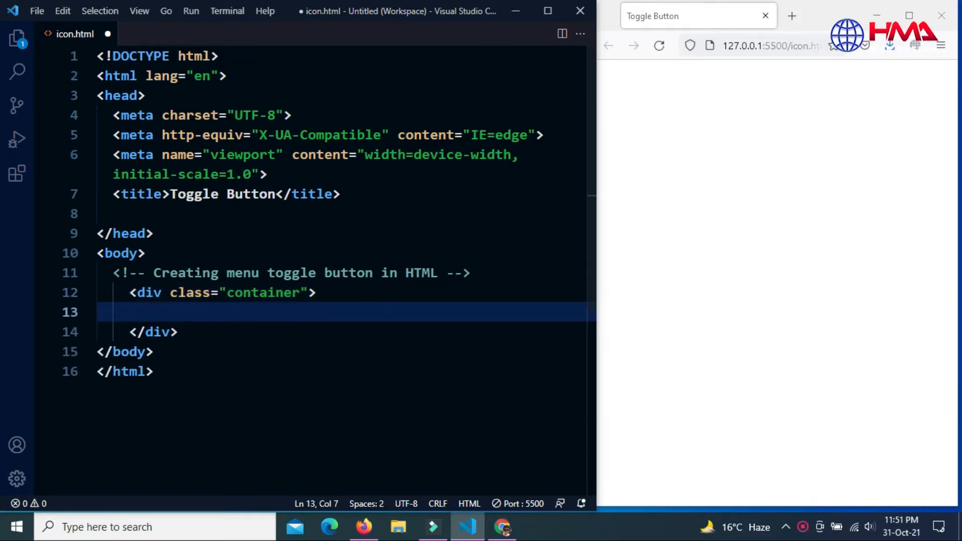
Step: Add bar1, bar2 and bar3 divs inside the container and save the file
text(div.)
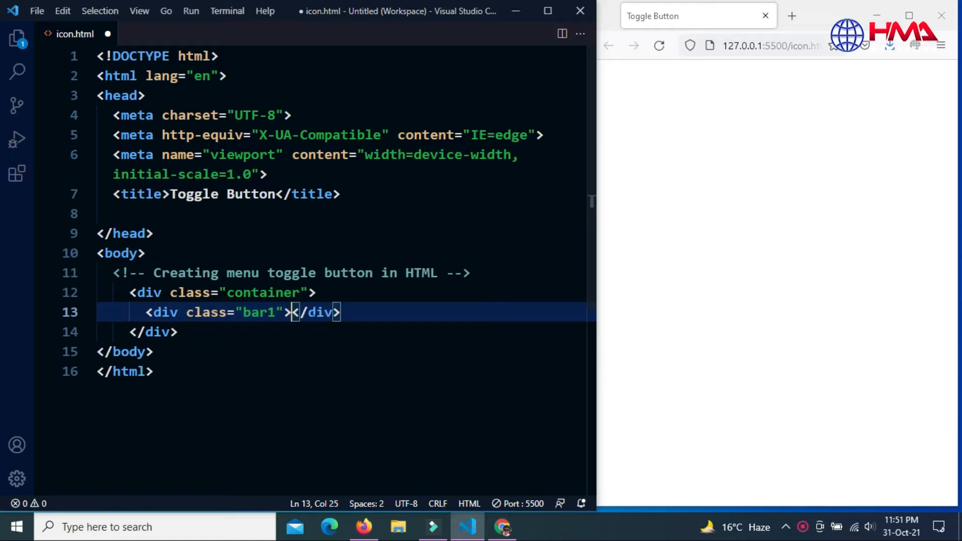
drag(293, 312, 146, 312)
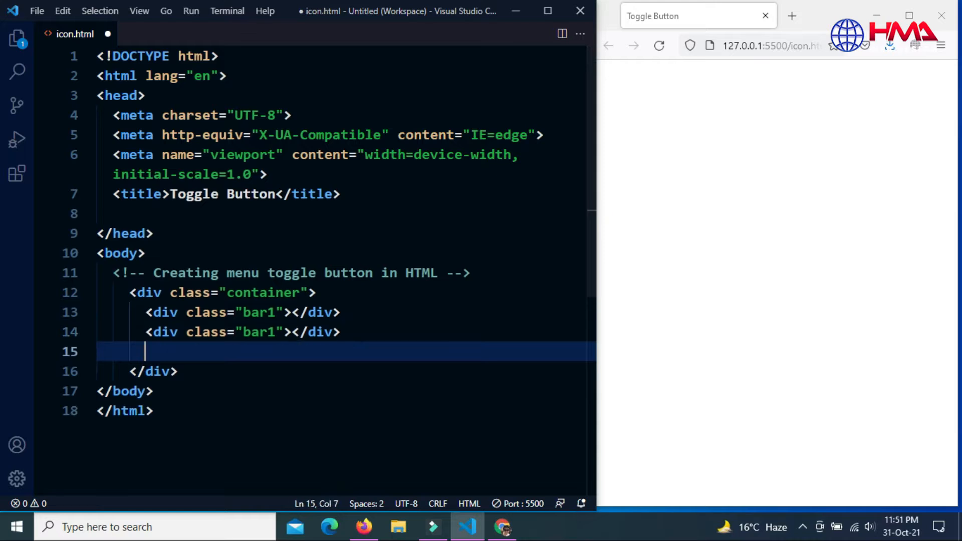
text(<div class="bar1"></div>)
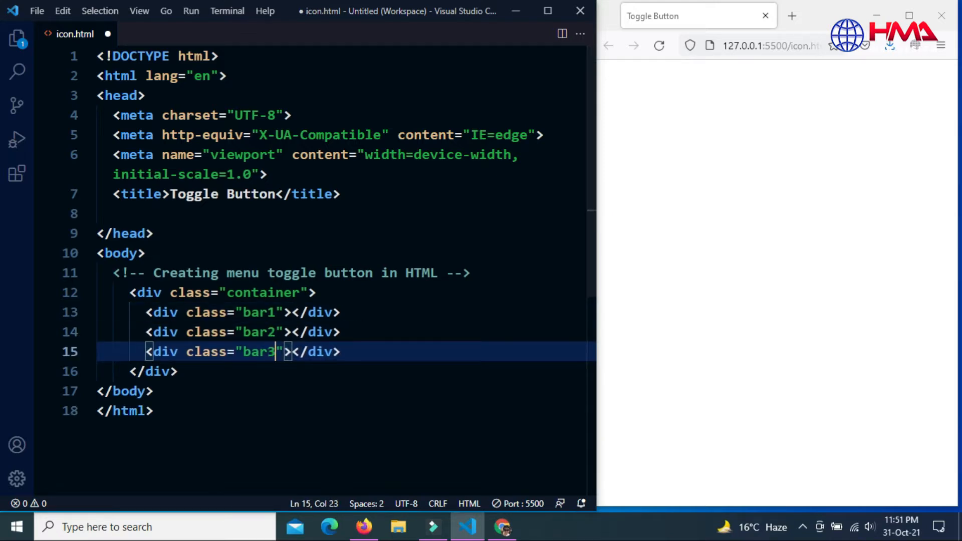
click(341, 352)
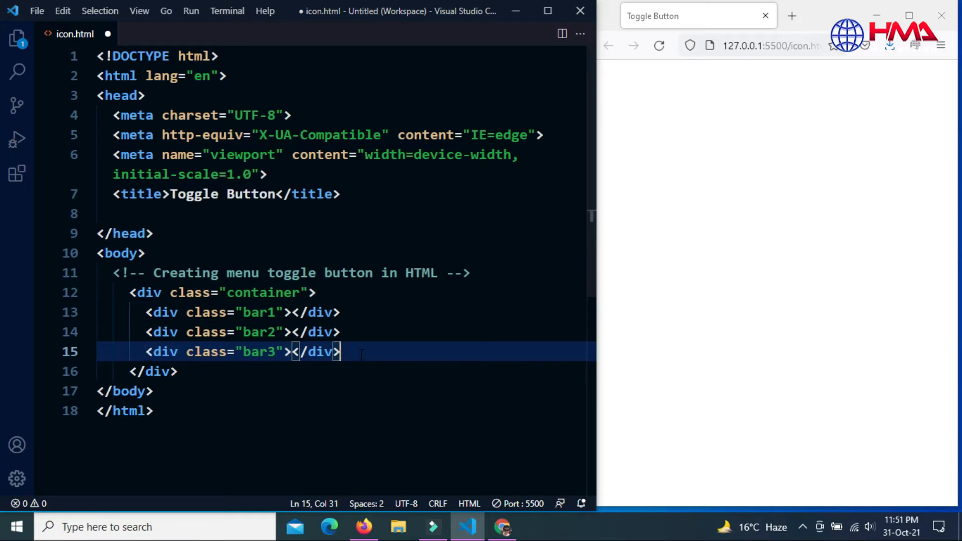
key(ctrl+s)
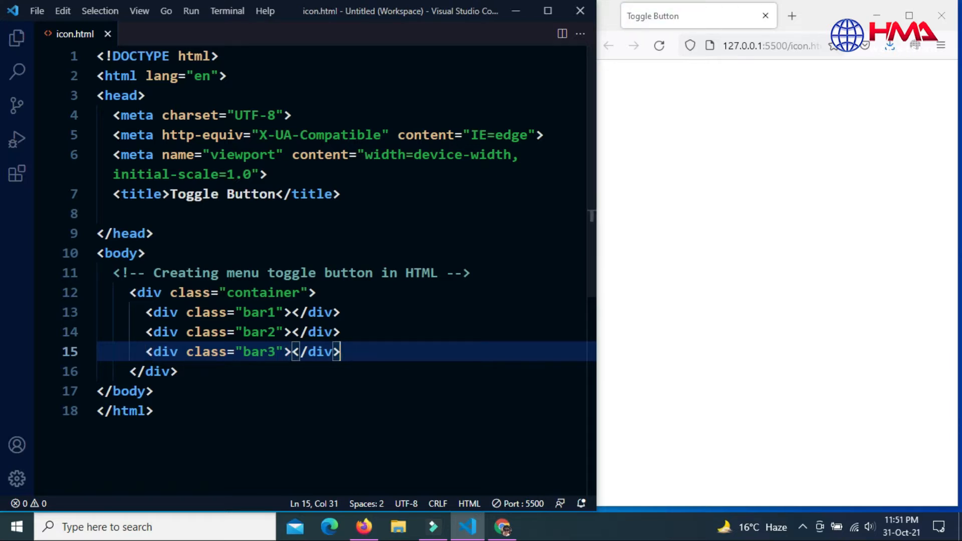
Step: Add a style block in the head with a body rule setting background-color: blue
text(styl)
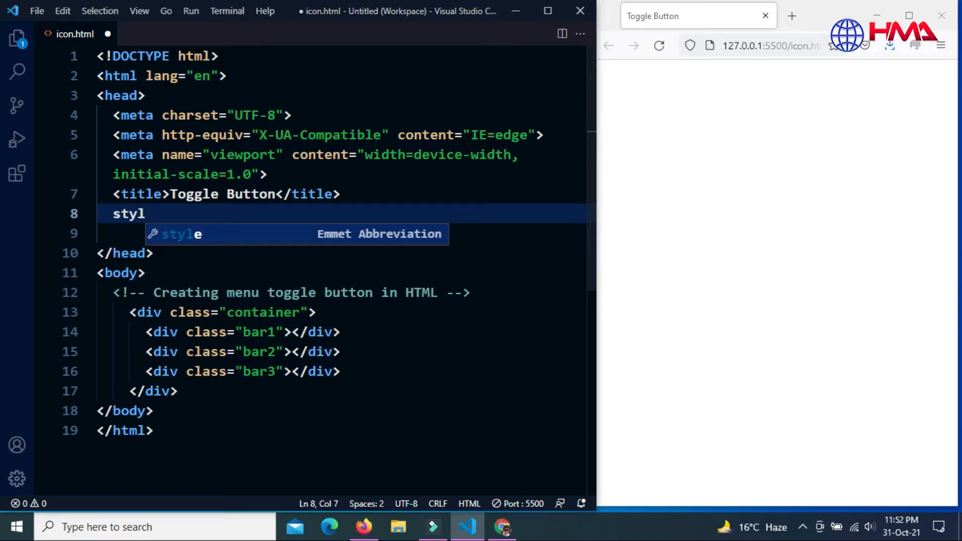
text(body{)
text(background-color: ;)
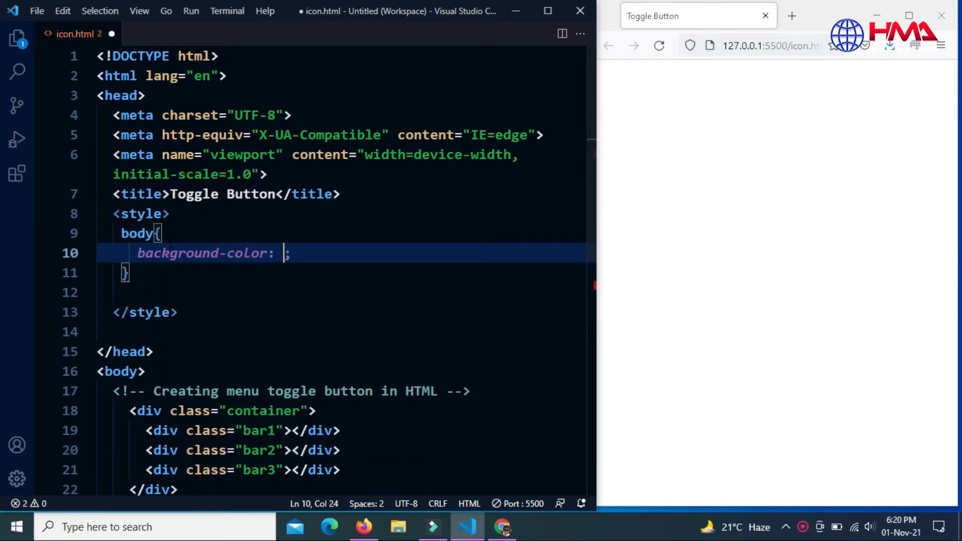
text(blue)
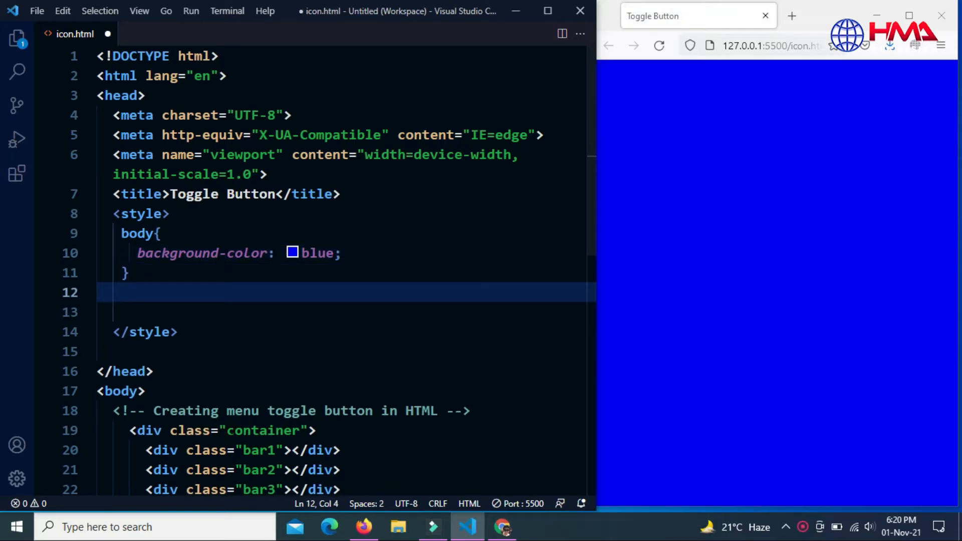
Step: Write a .container rule: display inline-block, cursor pointer, padding 50px 50px
double_click(264, 430)
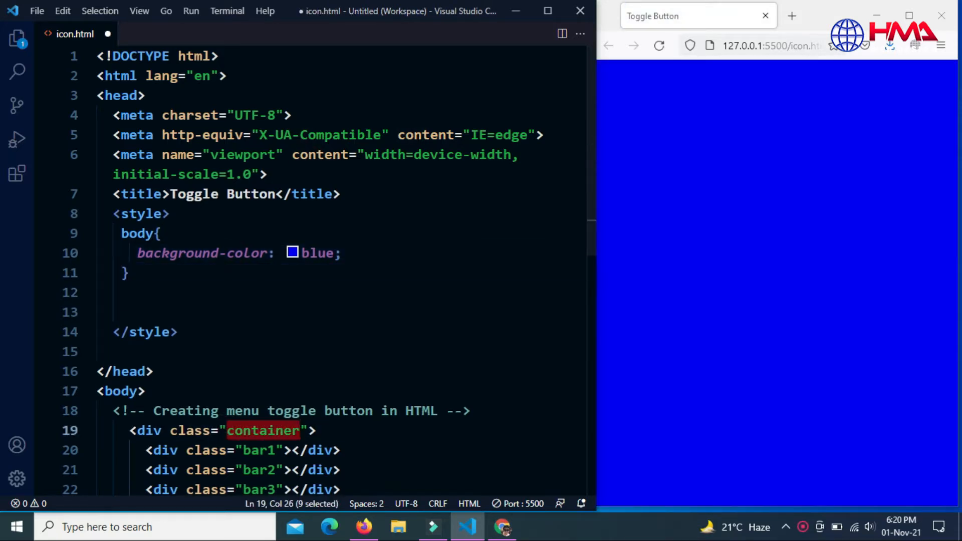
text(.container)
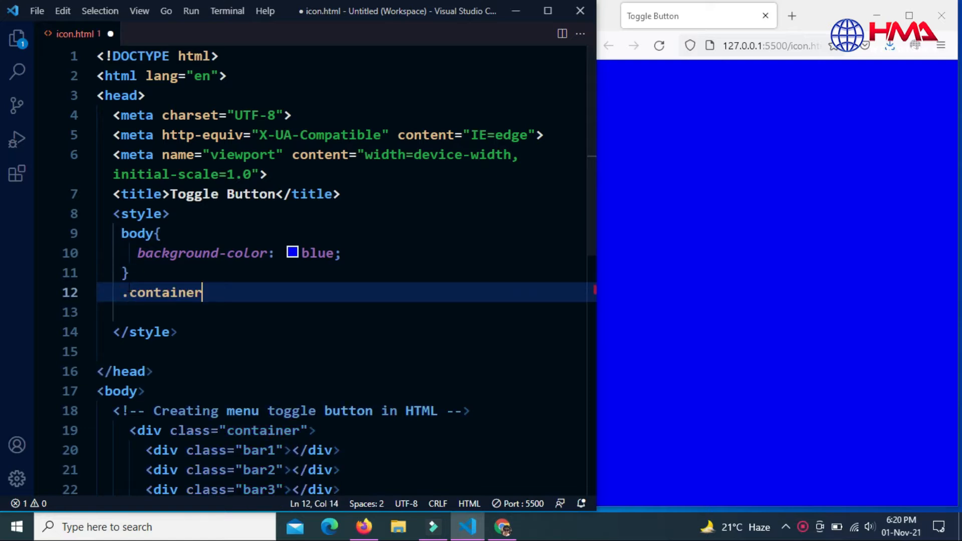
text({)
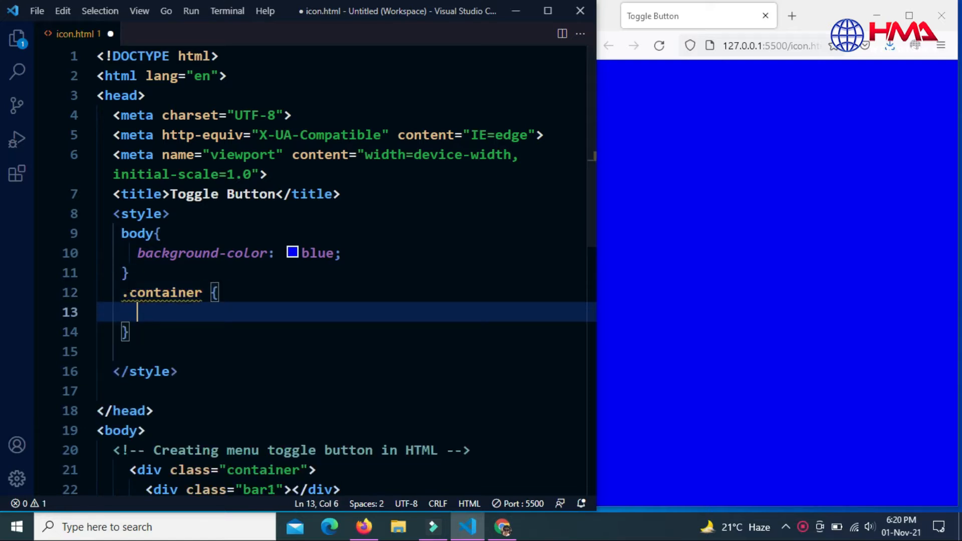
text(display: in;)
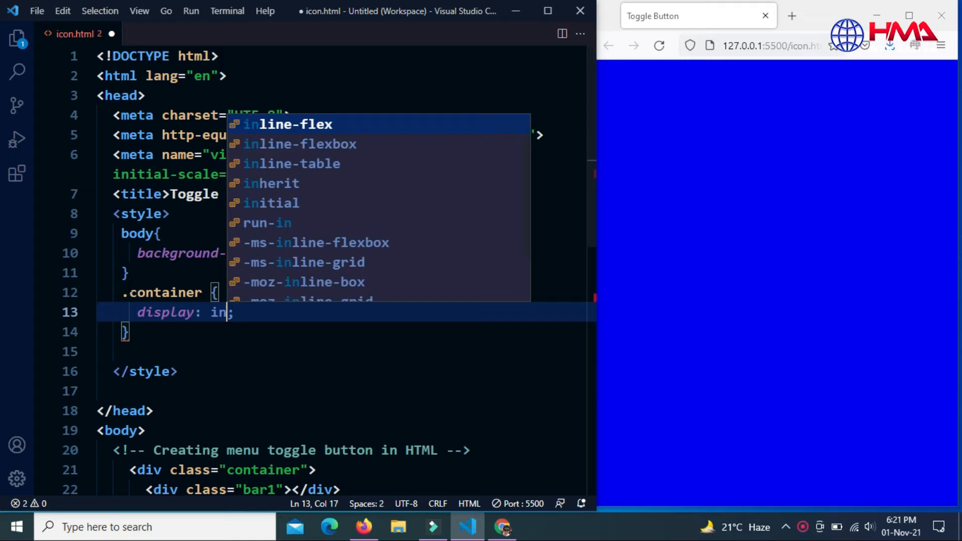
text(li)
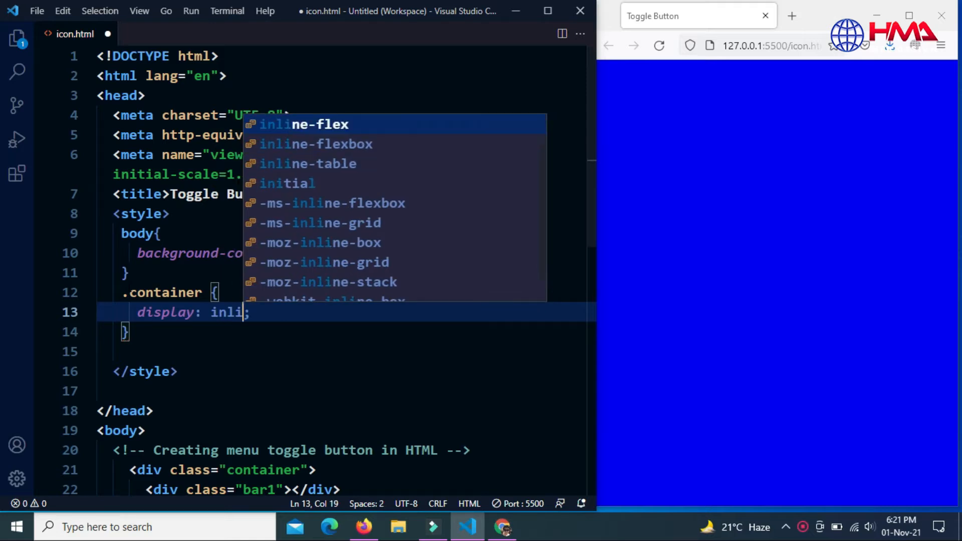
text(inline-block)
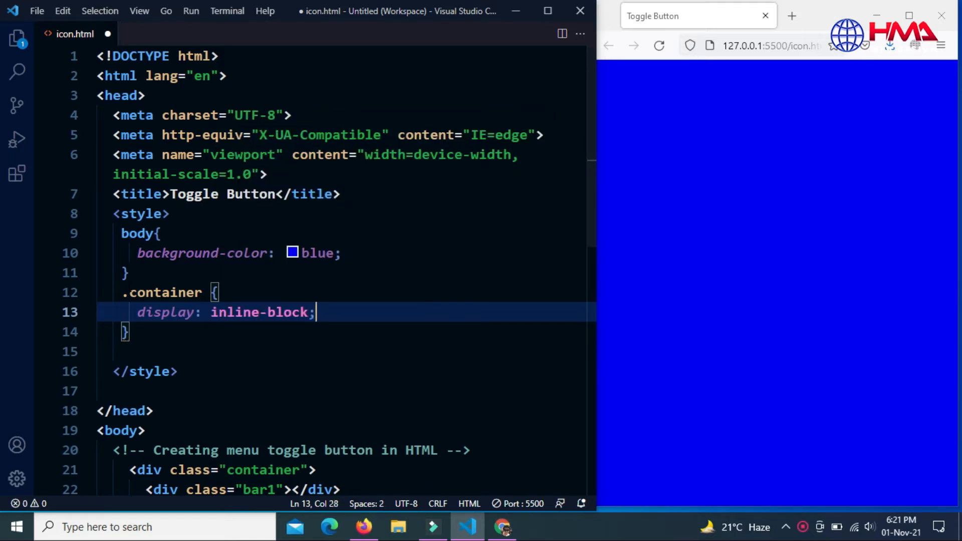
text(cursor: pointer;)
text(padding: 50px 50px;)
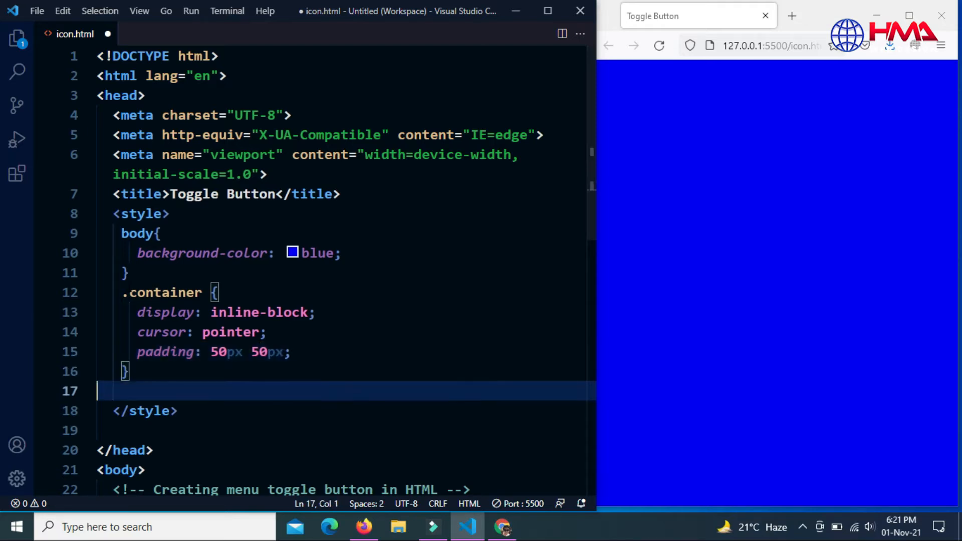
text(.)
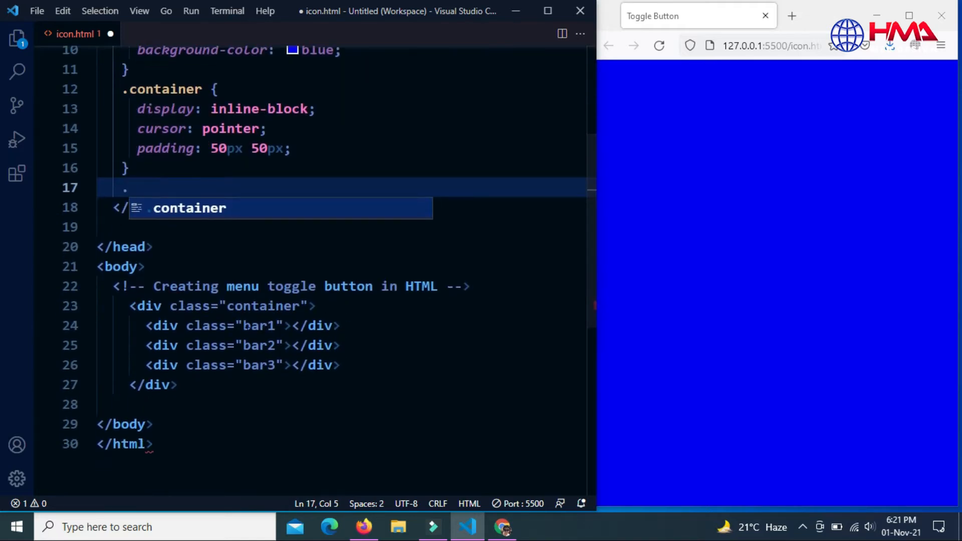
Step: Add a '.bar1, .bar2, .bar3' rule: width 40px, height 6px, margin 6px, white background
double_click(259, 326)
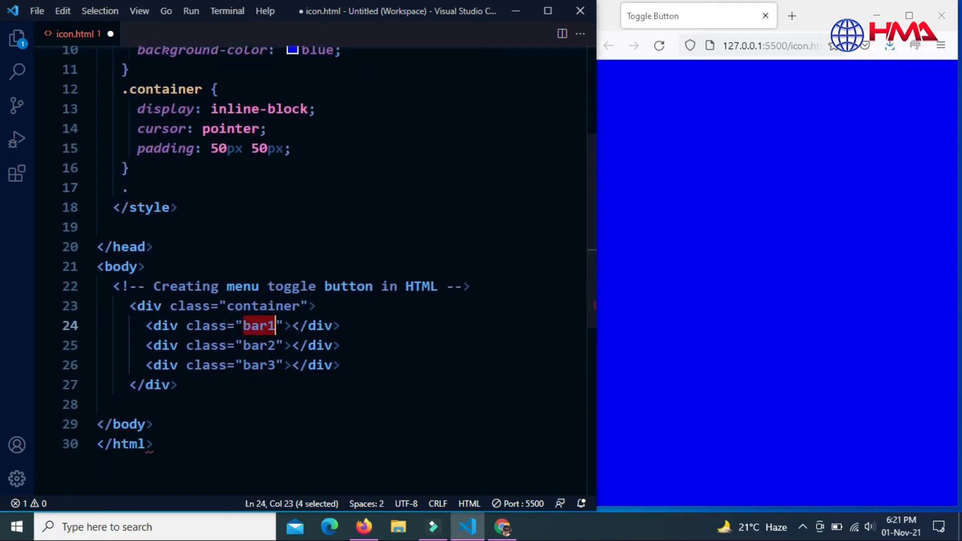
text(.bar1)
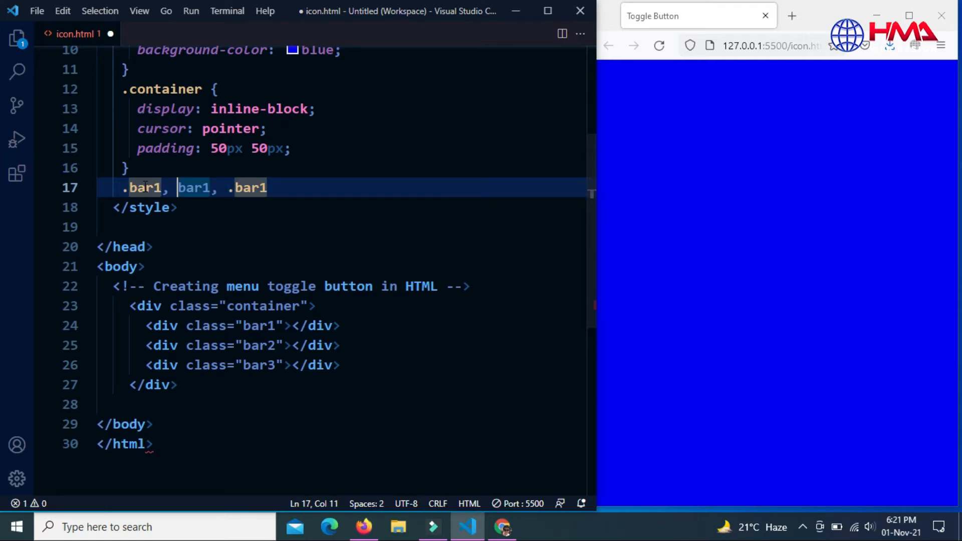
text({)
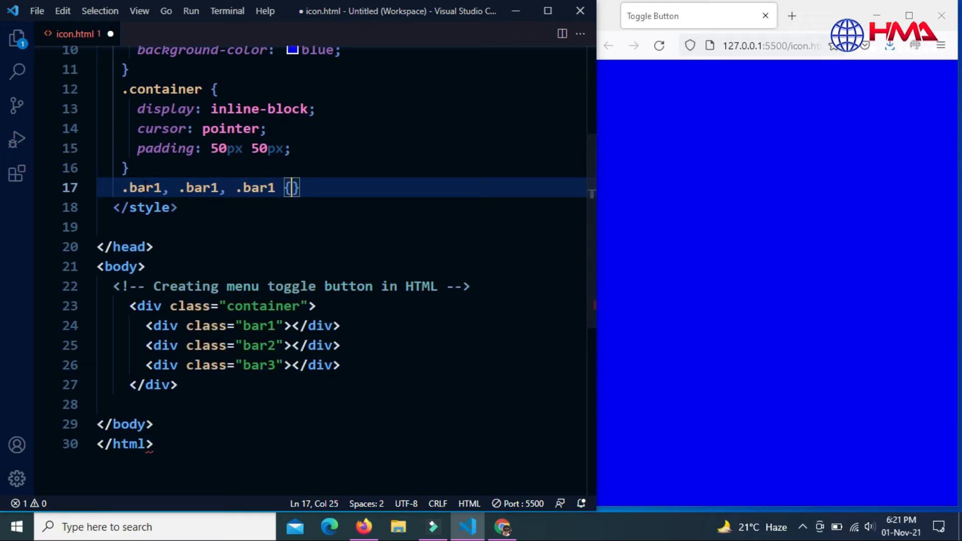
text(width: 40px;)
text(height: ;)
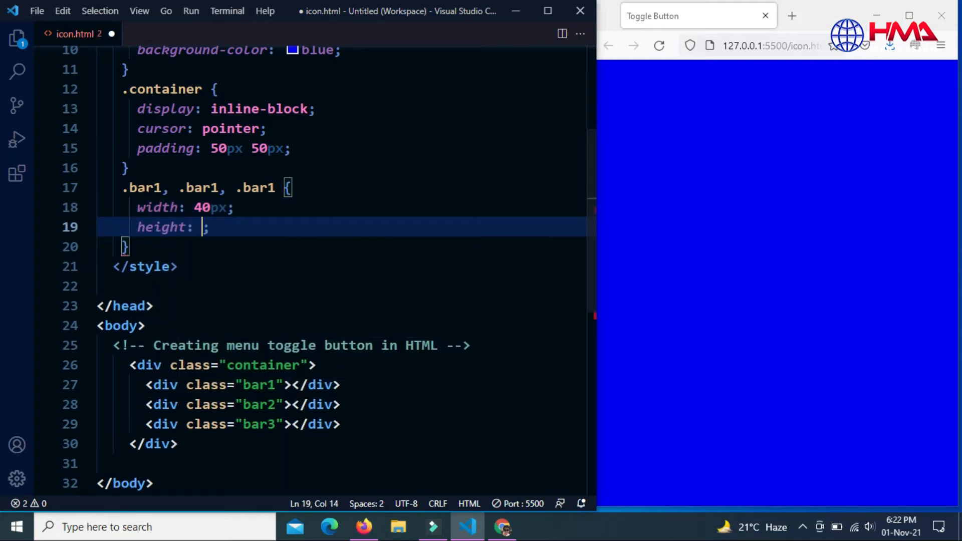
text(6px)
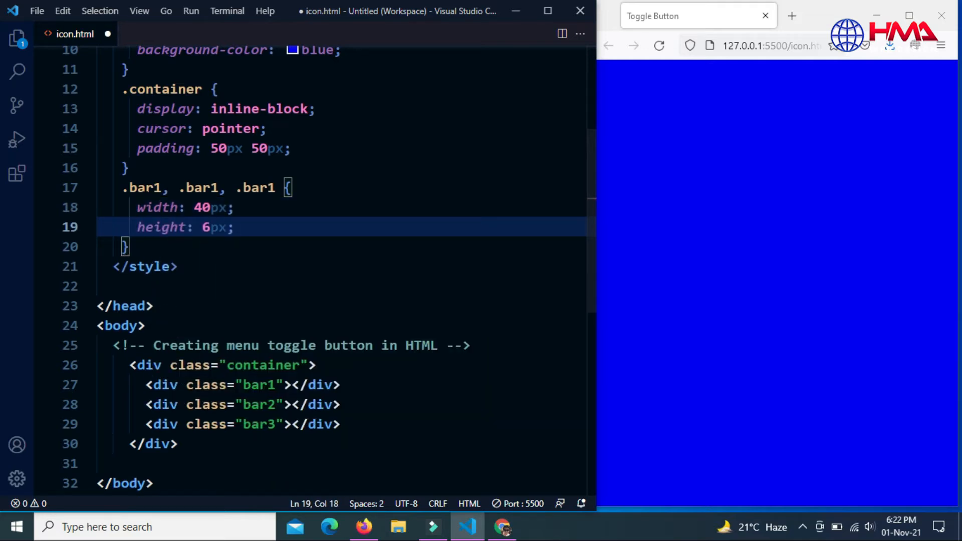
text(margin: ;)
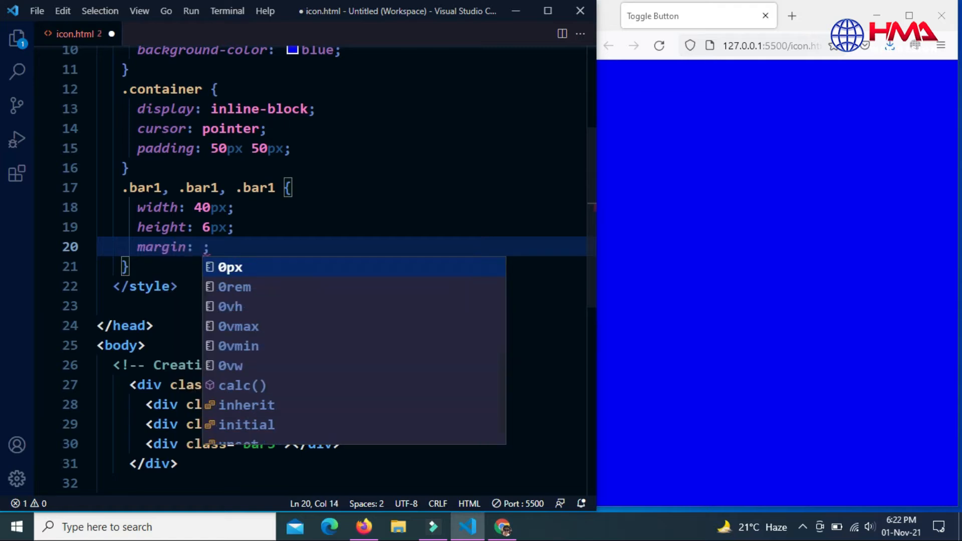
text(6px)
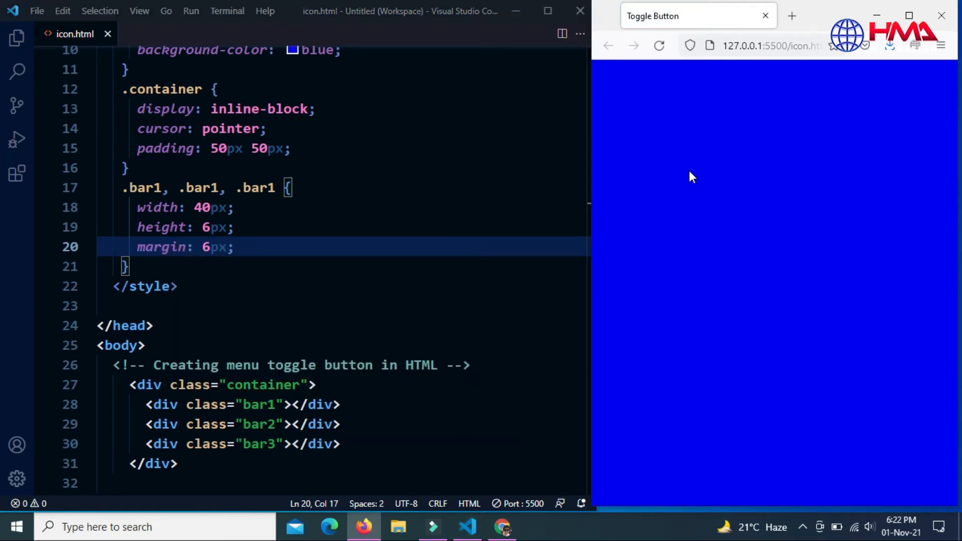
key(Enter)
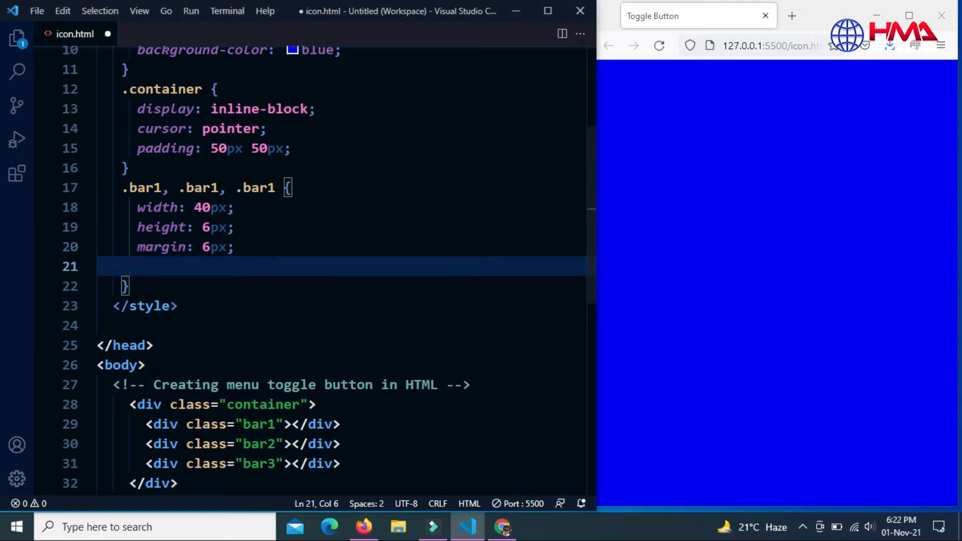
text(background-color: white;)
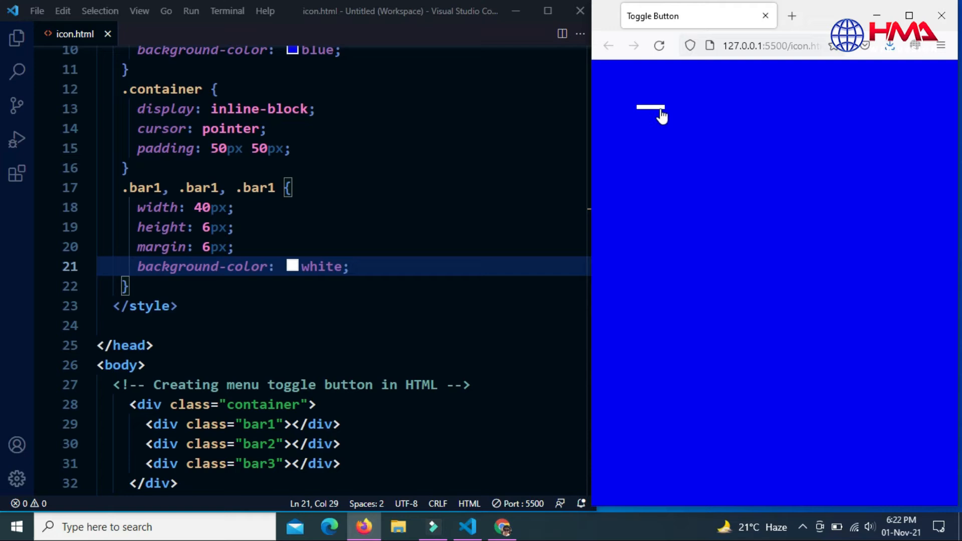
click(218, 188)
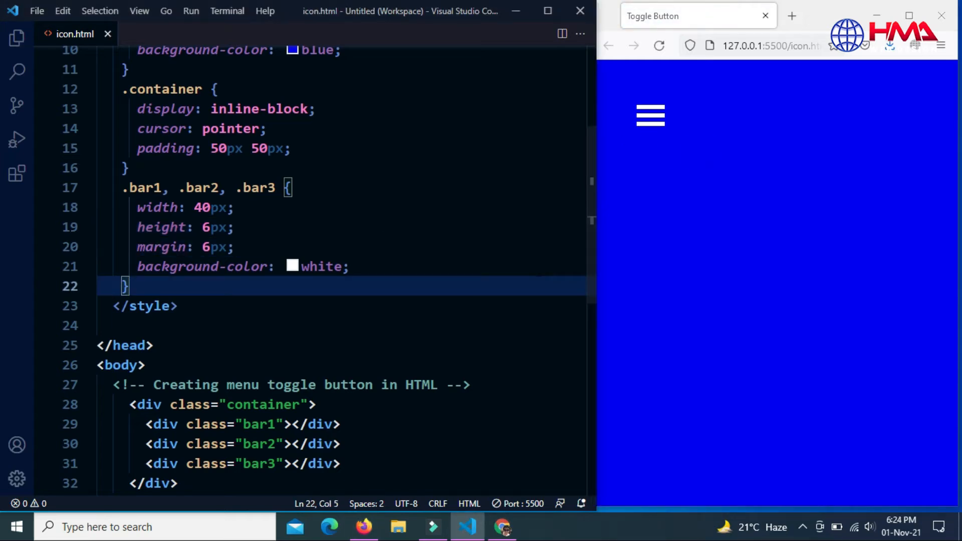
Step: Write '.change .bar1' with rotate(-45deg) translate(-10px, 6px), then begin '.change .bar2'
scroll(down, 3)
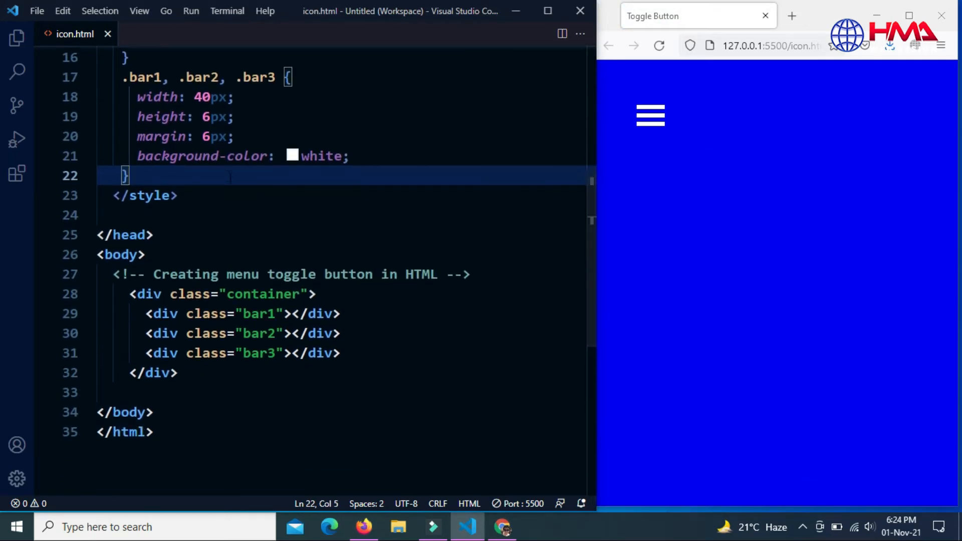
text(.chang)
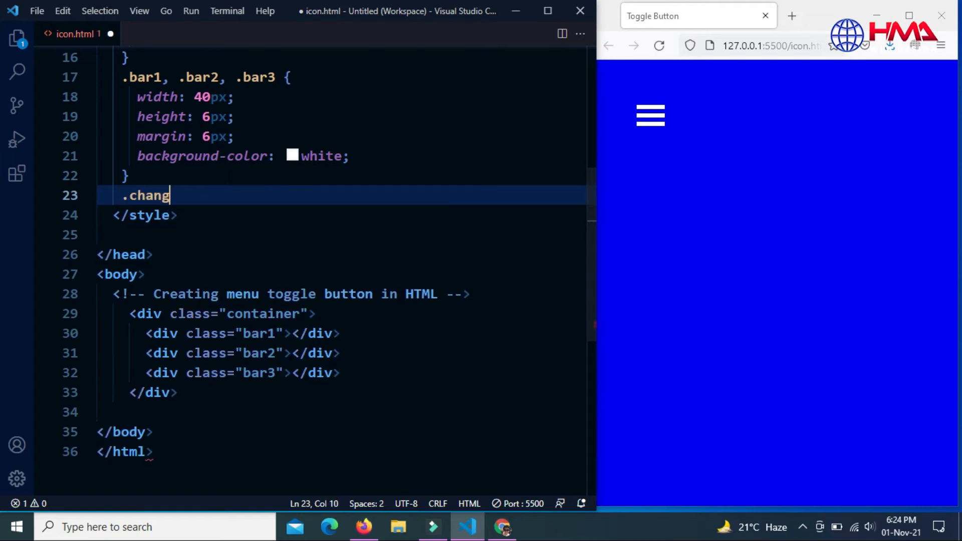
text(e .bar1 {)
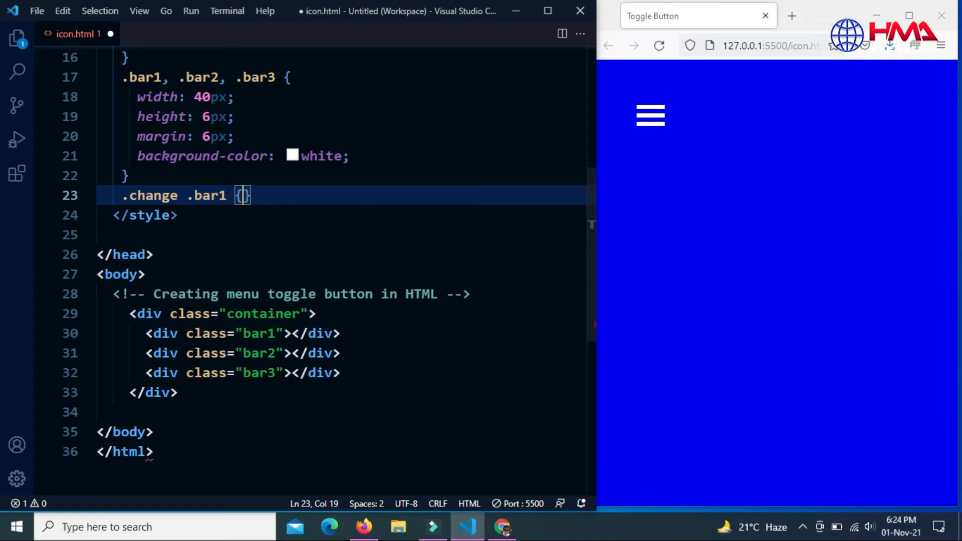
text(transform)
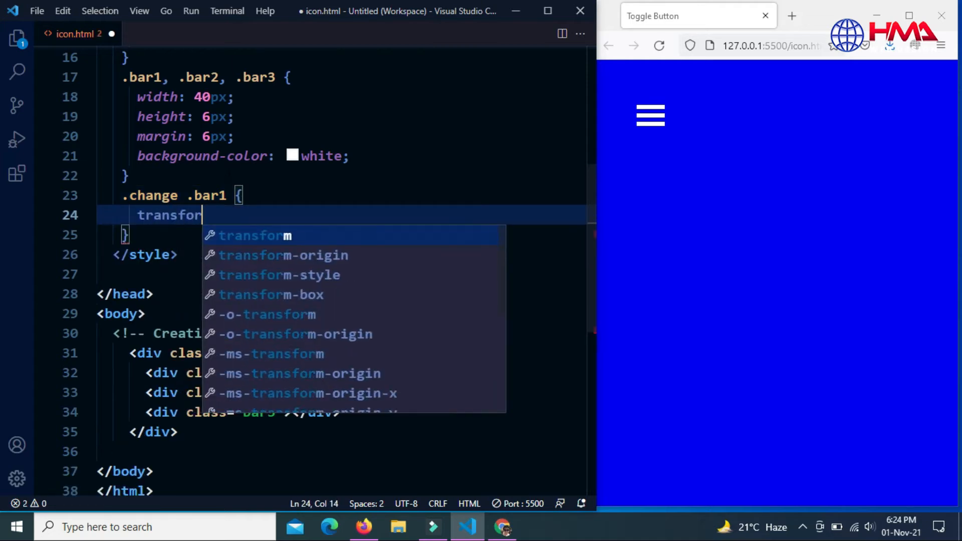
text(m: rotate(-45);)
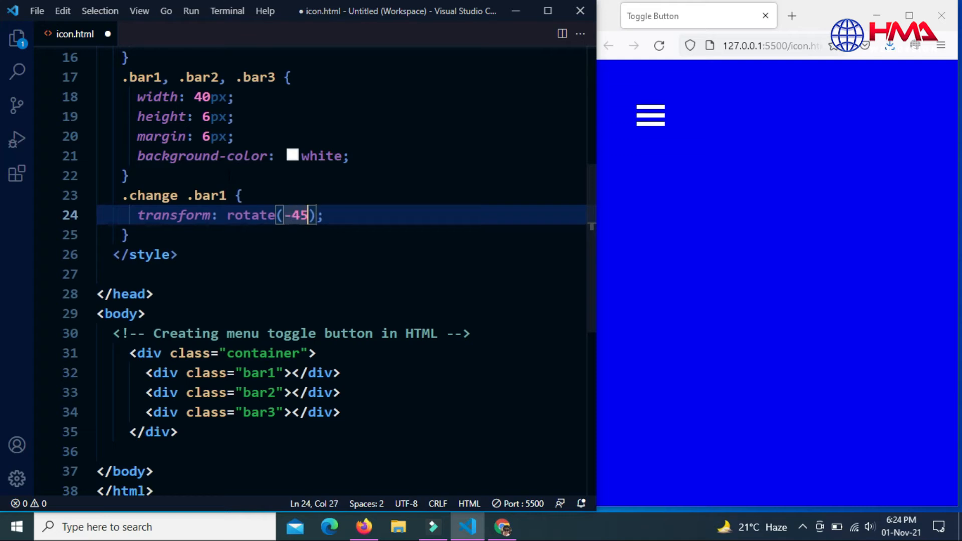
text(deg) translate()
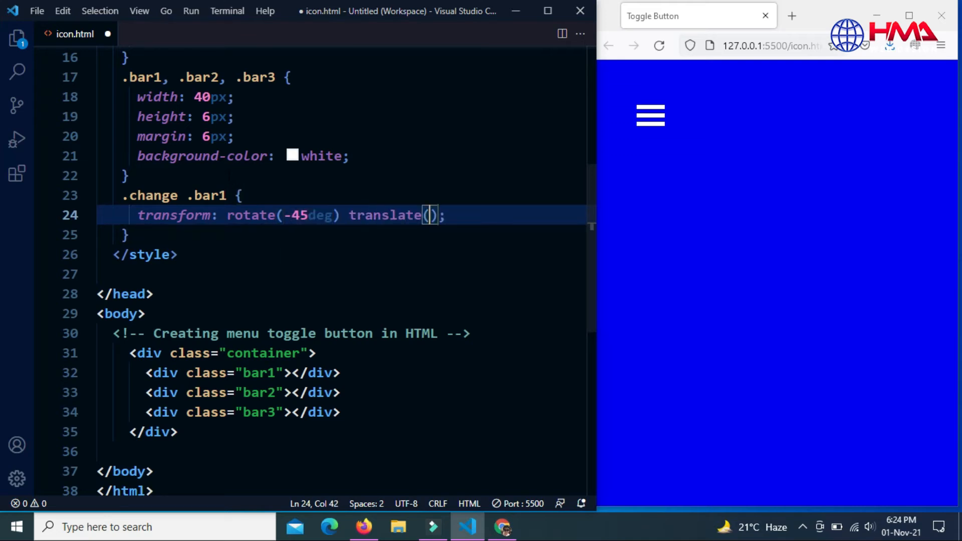
text(-10px)
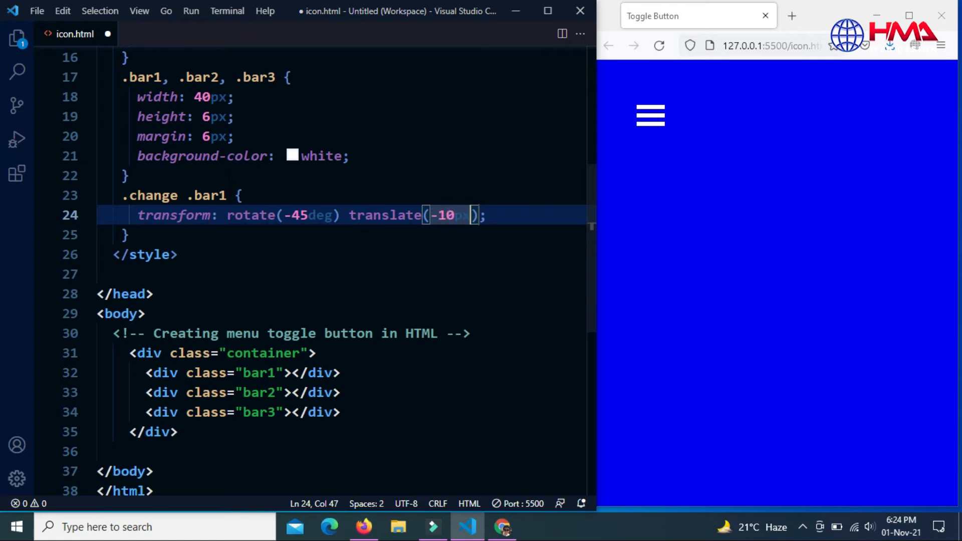
text(x, 6px)
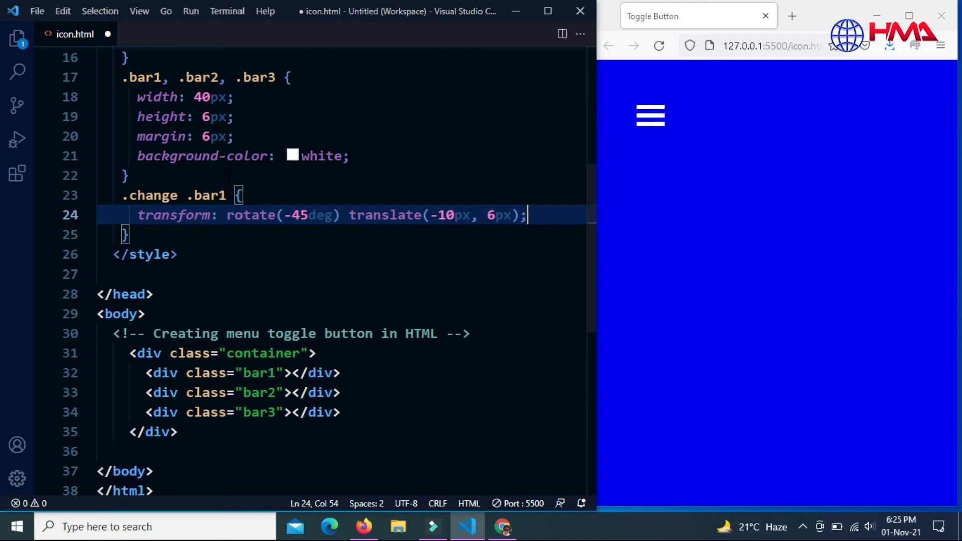
text(.change .bar2 {)
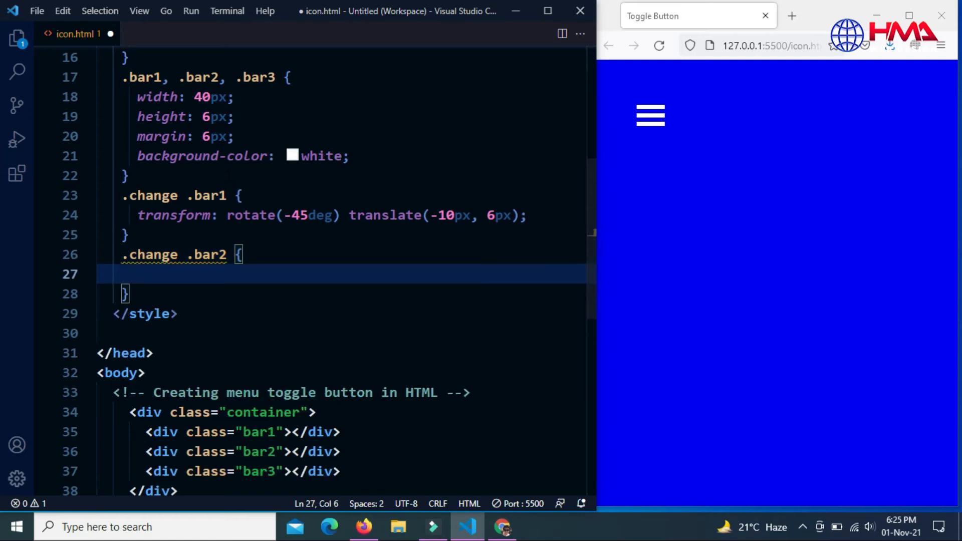
Step: Give .change .bar2 opacity 0 and start a .change .bar3 rule
text(opacity: 0p;)
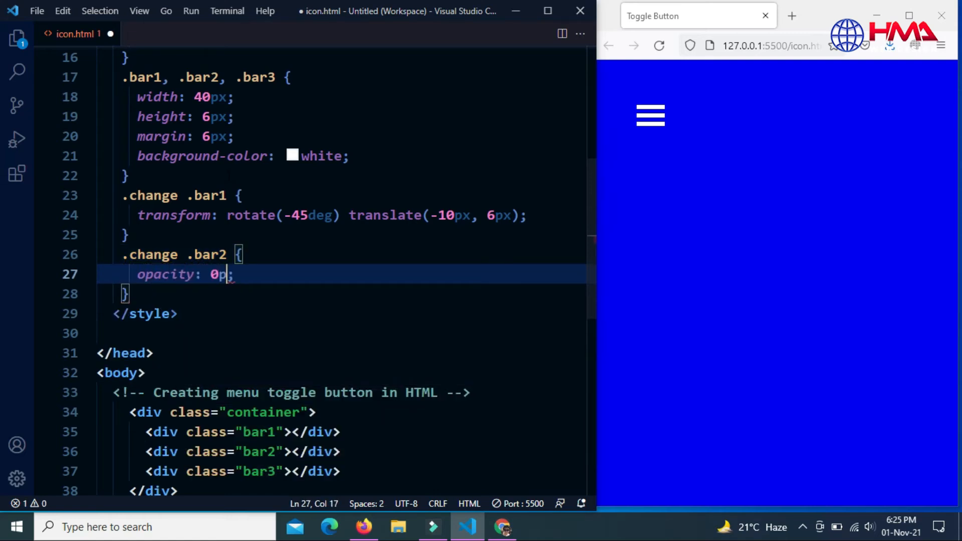
key(Enter)
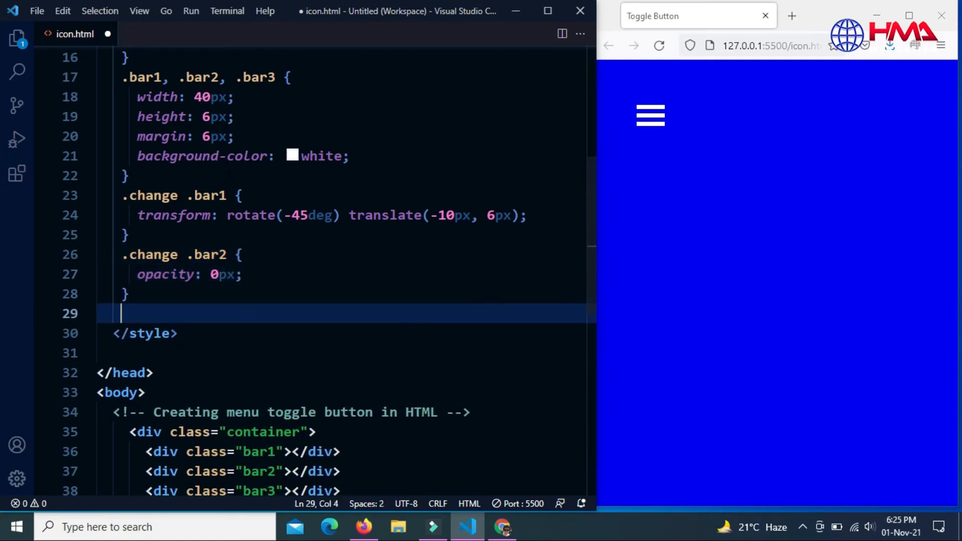
text(.change)
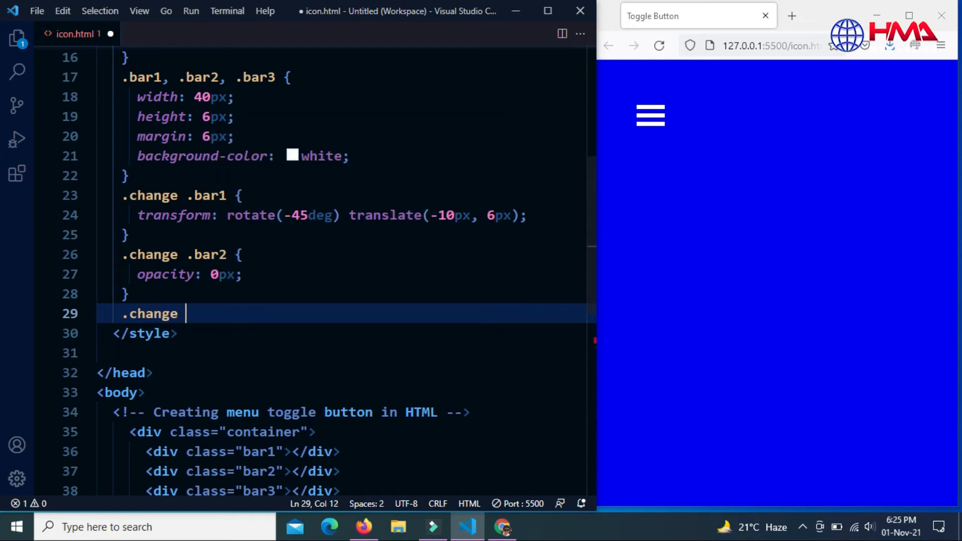
text(.bar3)
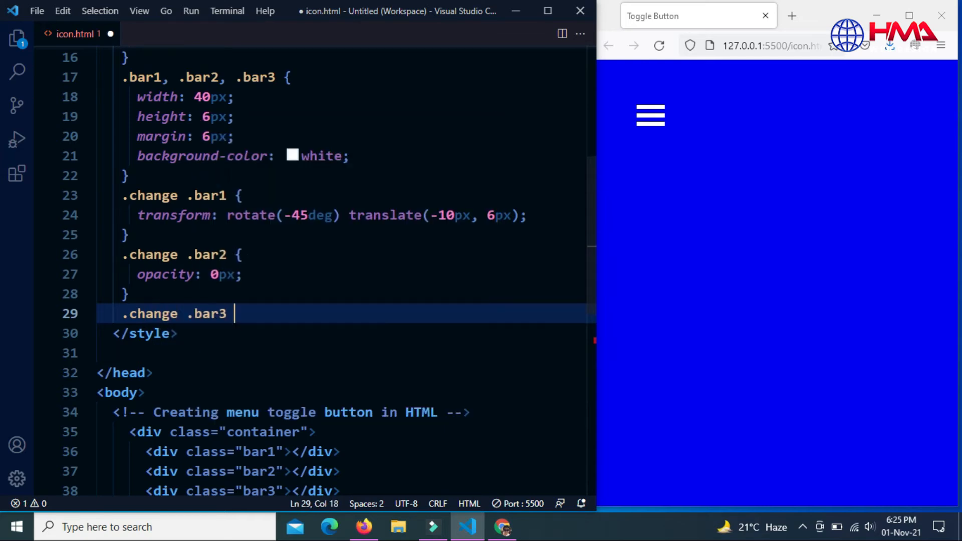
text({)
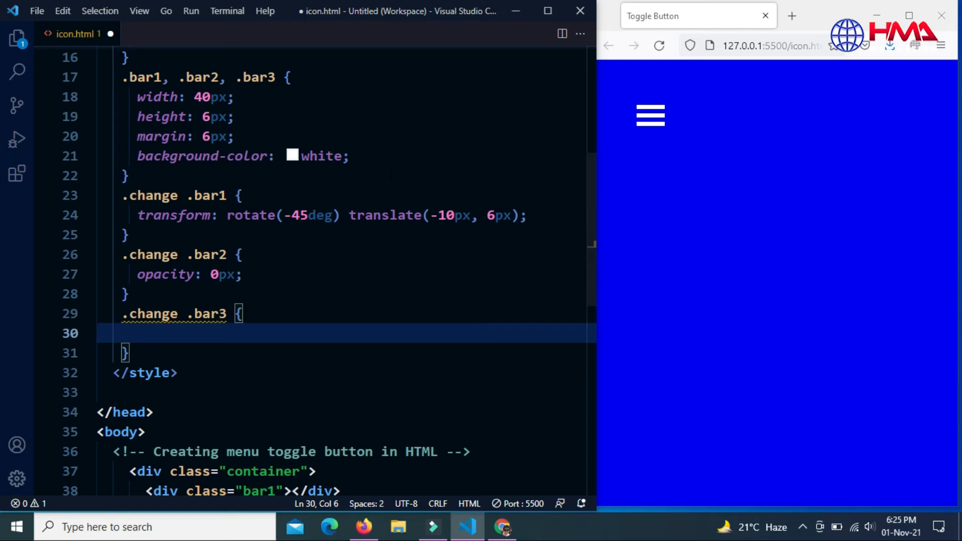
Step: Make .change .bar3 rotate(45deg) translate(-9px, -8px) and add a script block
scroll(down, 3)
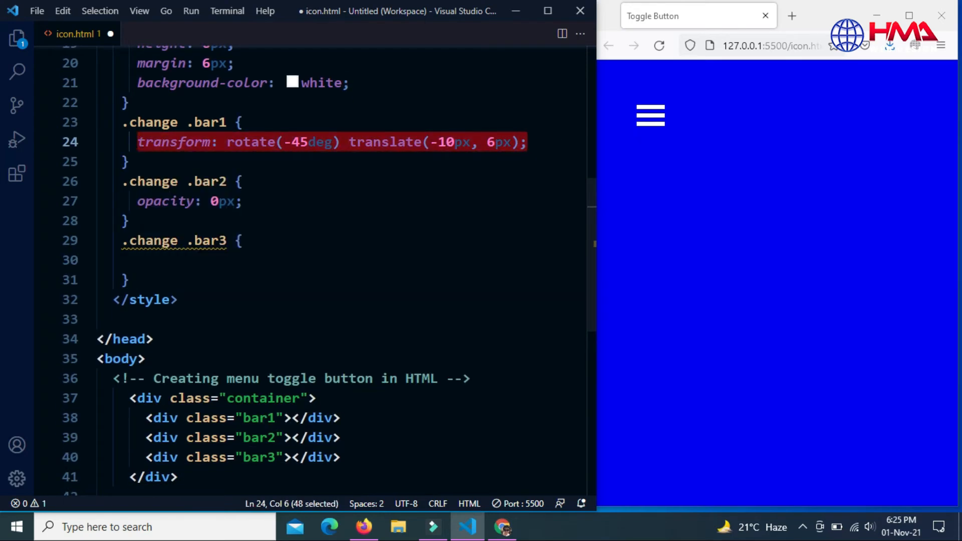
text(transform: rotate(-45deg) translate(-10px, 6px);)
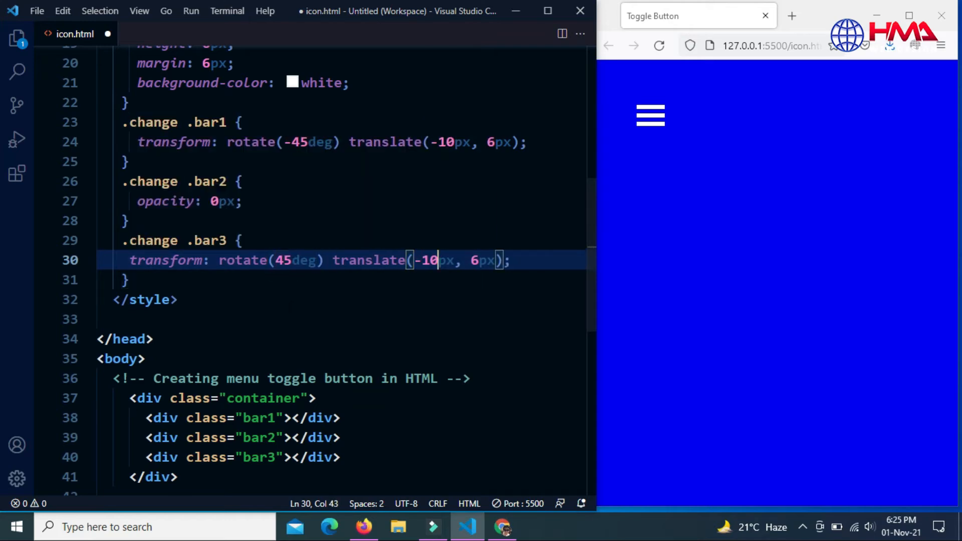
key(Backspace)
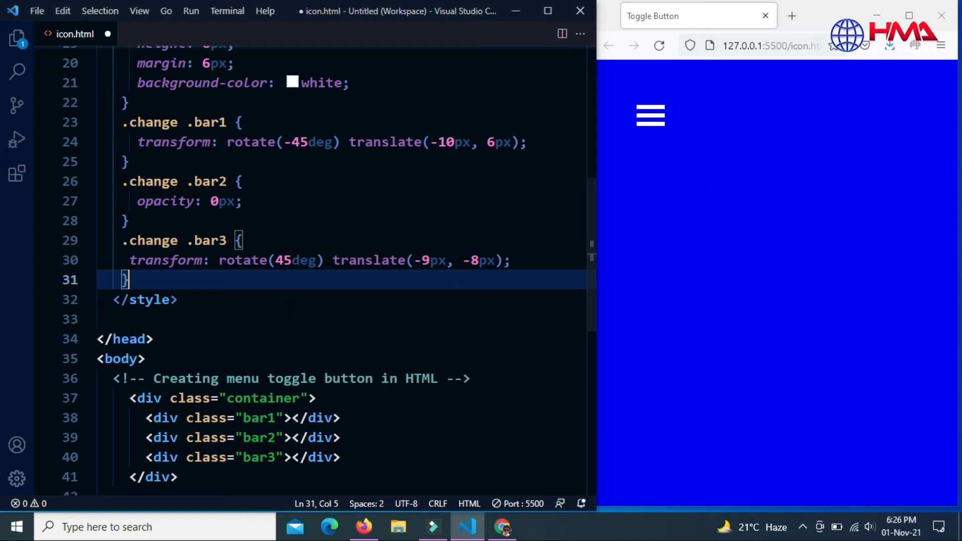
scroll(down, 3)
text(<script></script>)
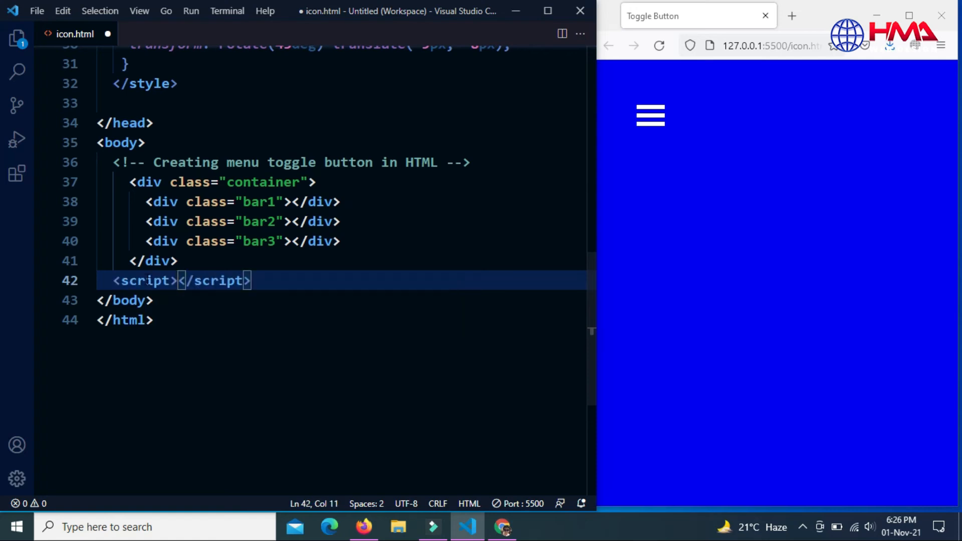
Step: Write function toggleBtn(x) containing x.classList.toggle("change")
text(function)
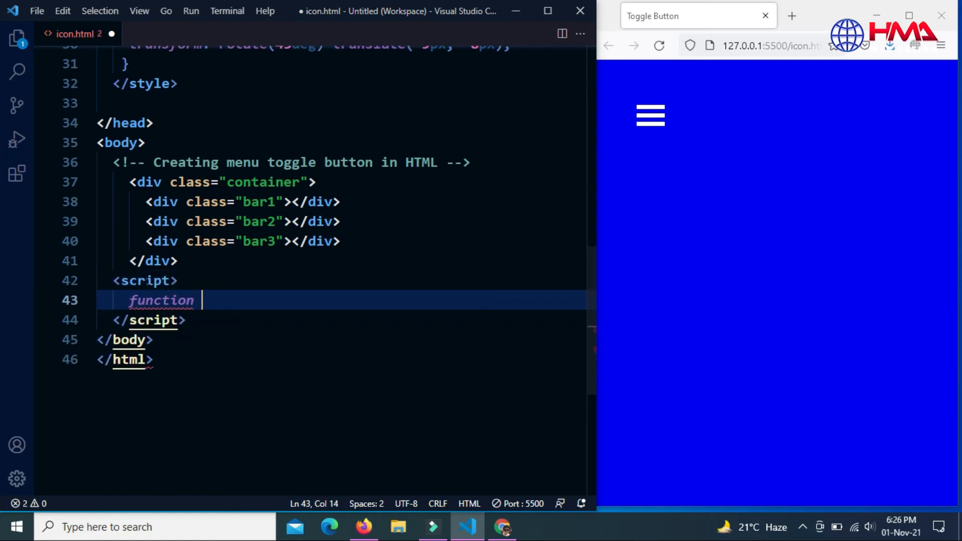
text(toggleBt)
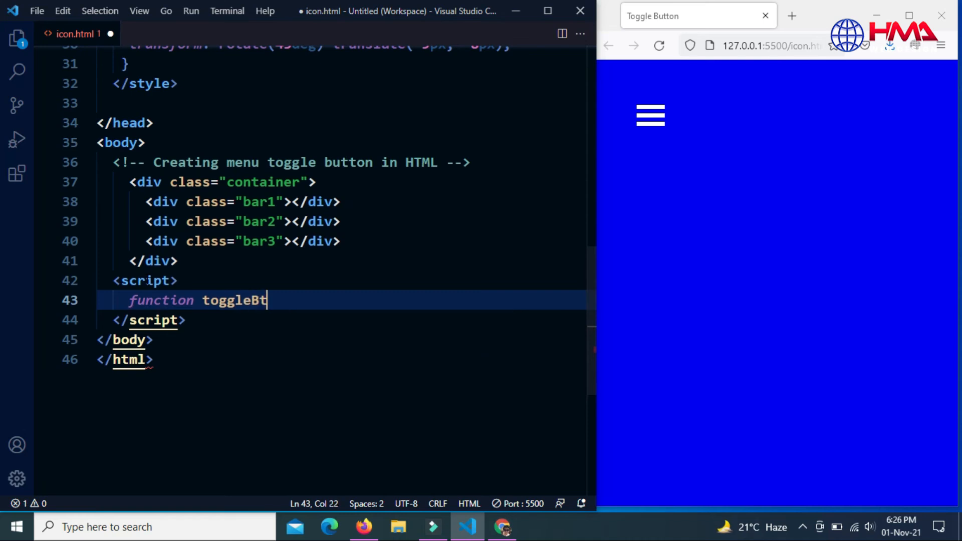
text(n())
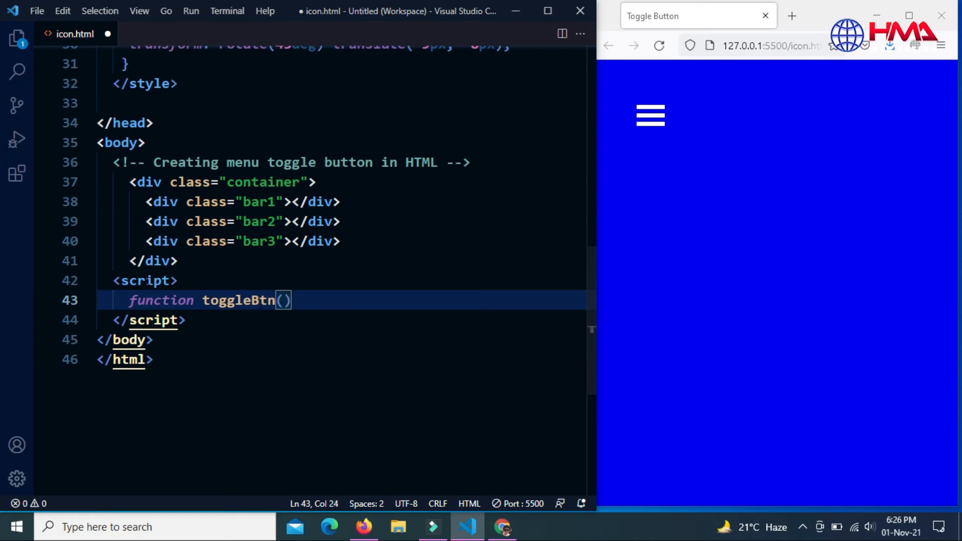
text(x) {)
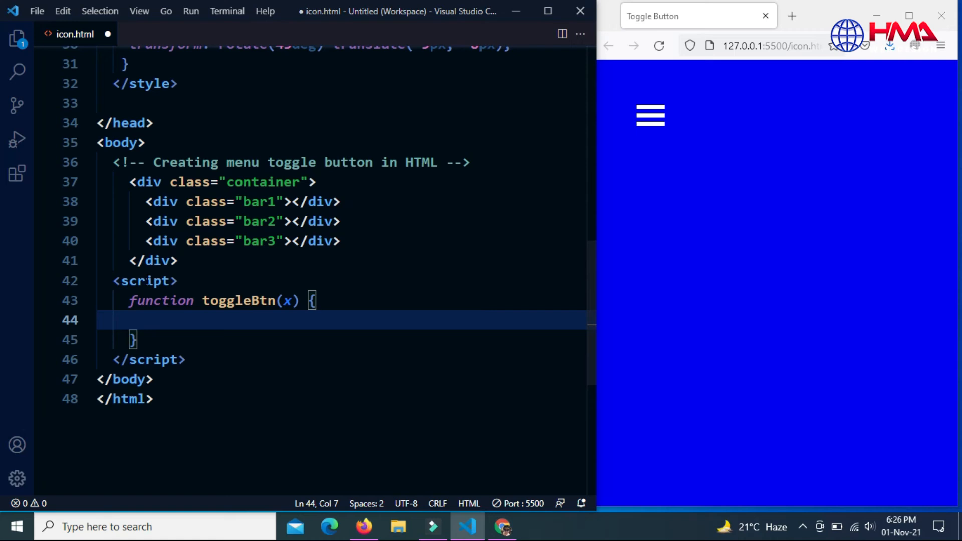
text(x.)
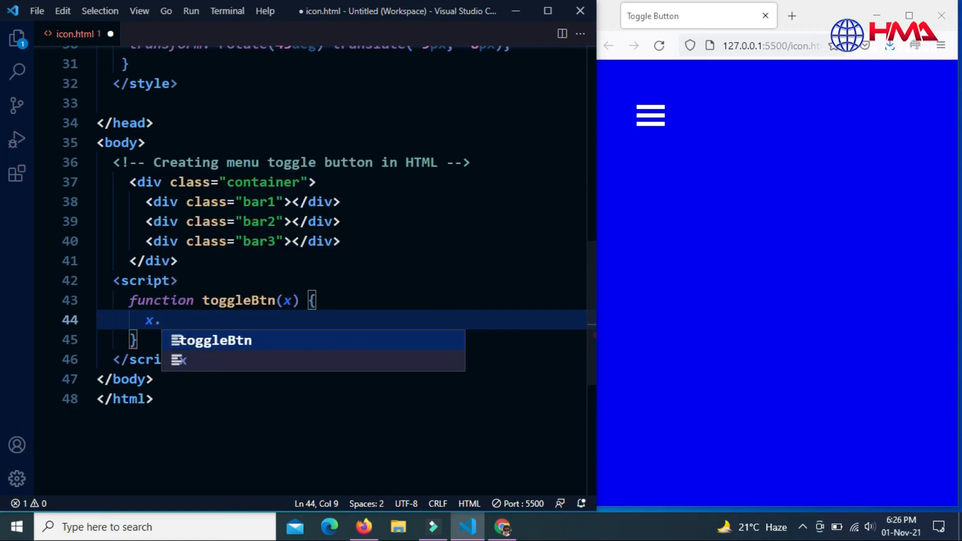
text(classLi)
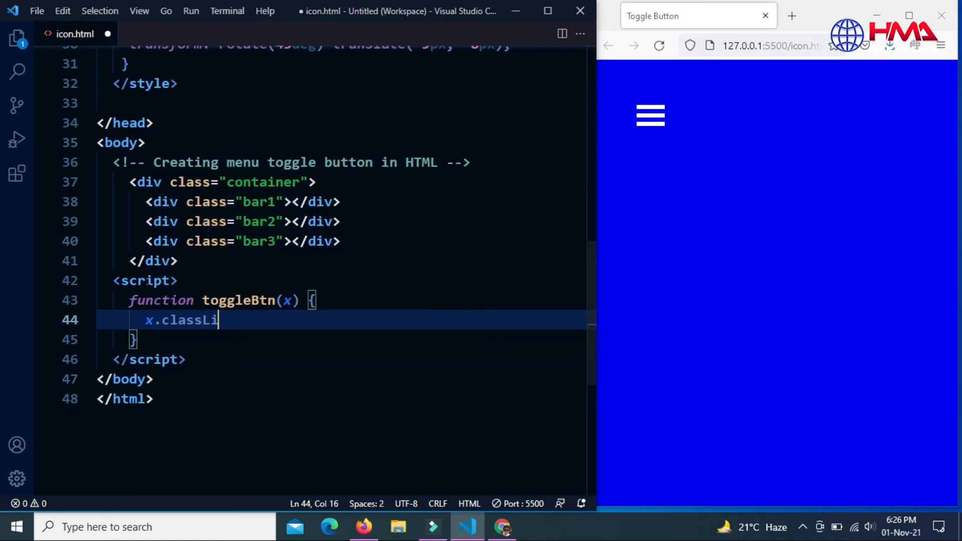
text(st.t)
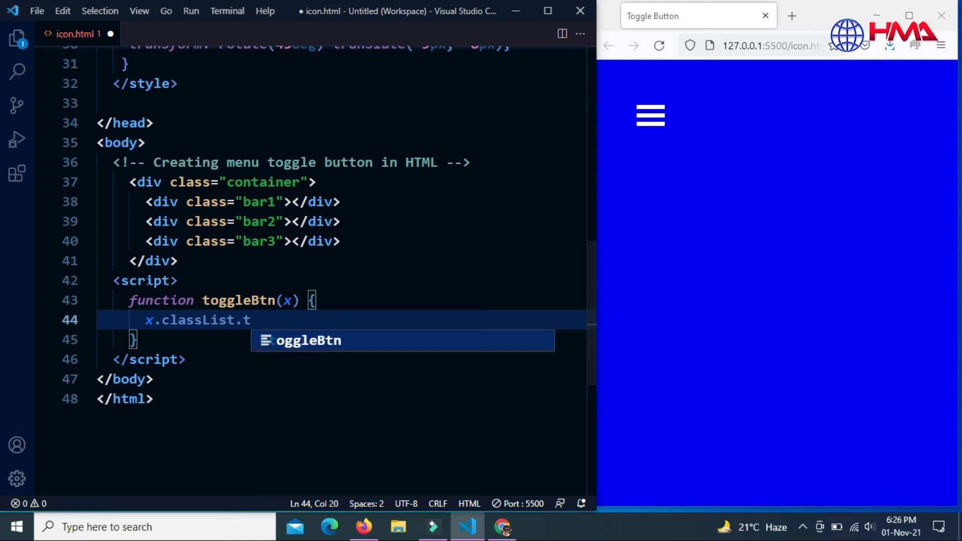
text(oggle)
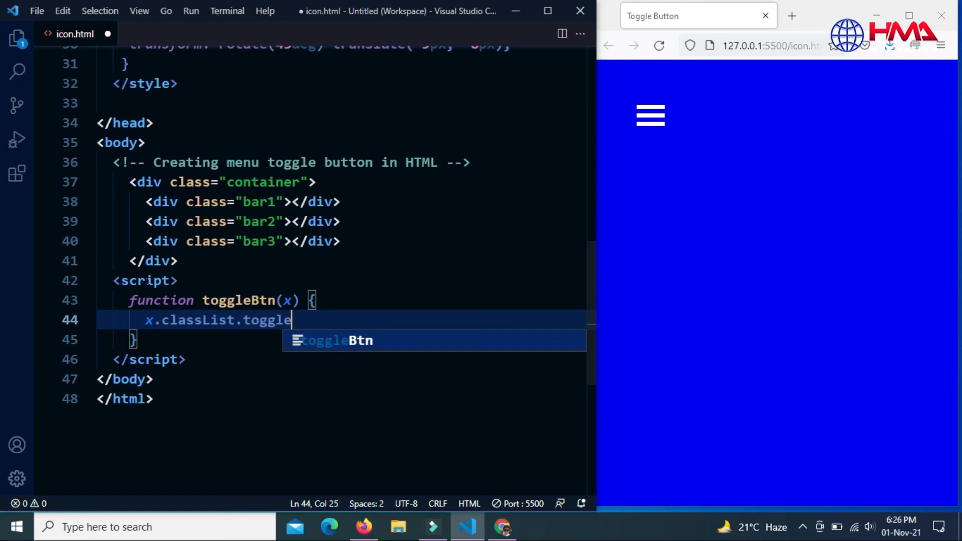
text((""))
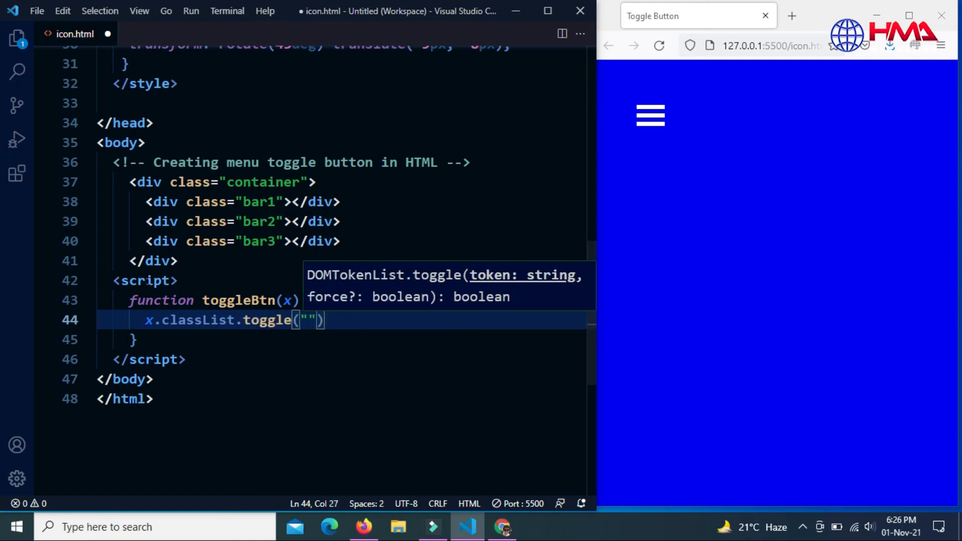
text(change)
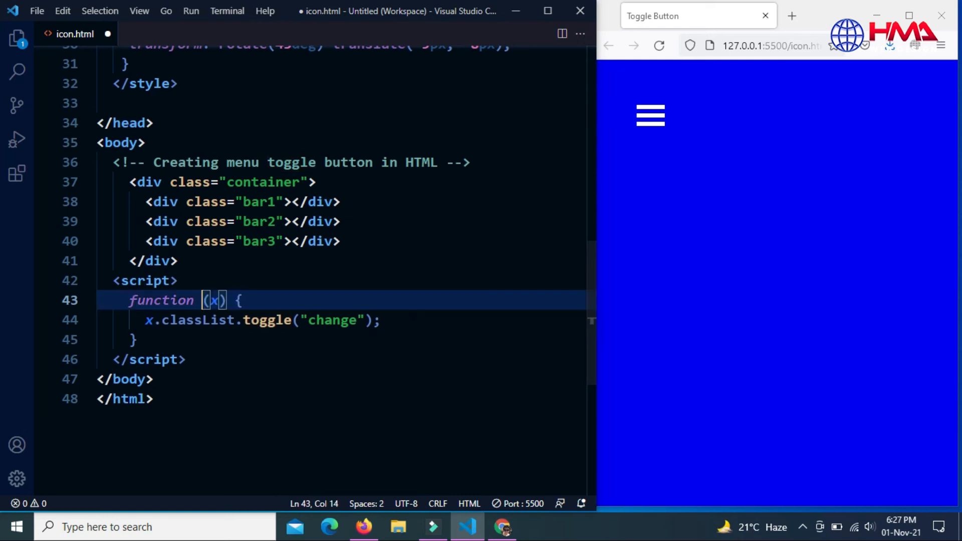
text(toggleBtn)
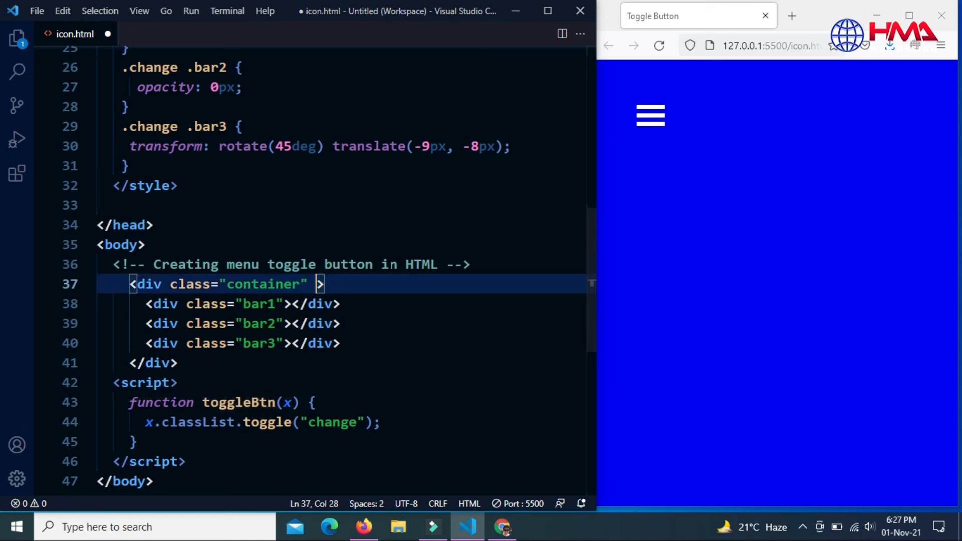
Step: Add onclick="toggleBtn(this)" to the container div and change bar2's opacity to plain 0
text(onclick="")
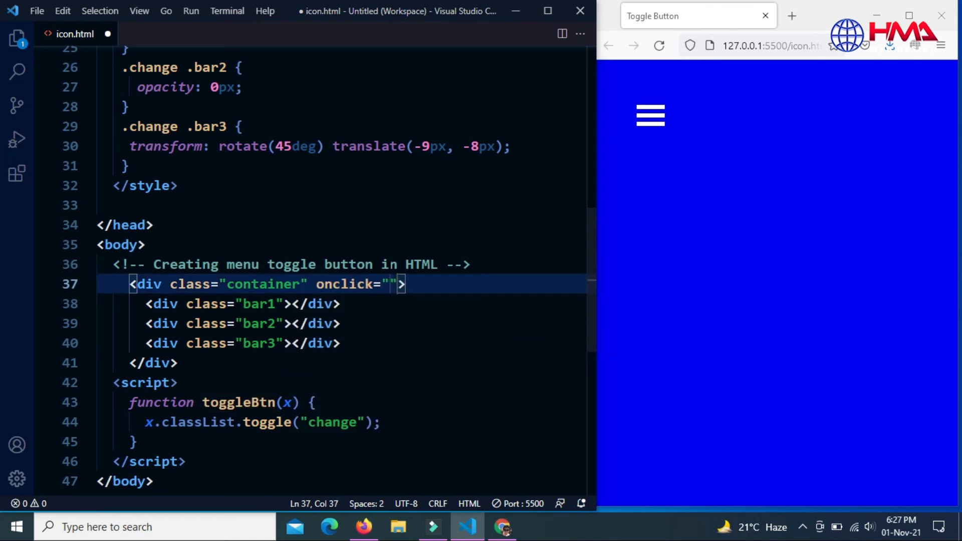
text(toggleBtn)
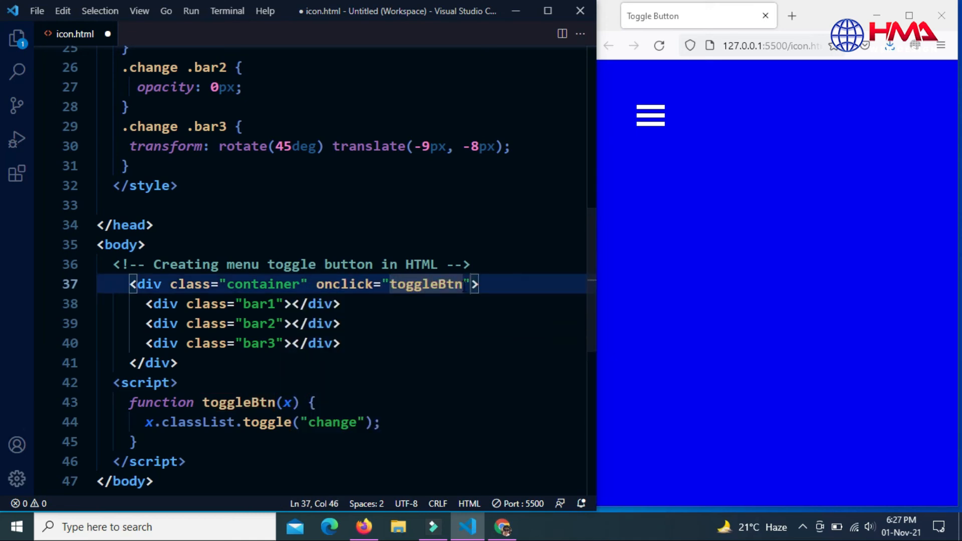
text(()
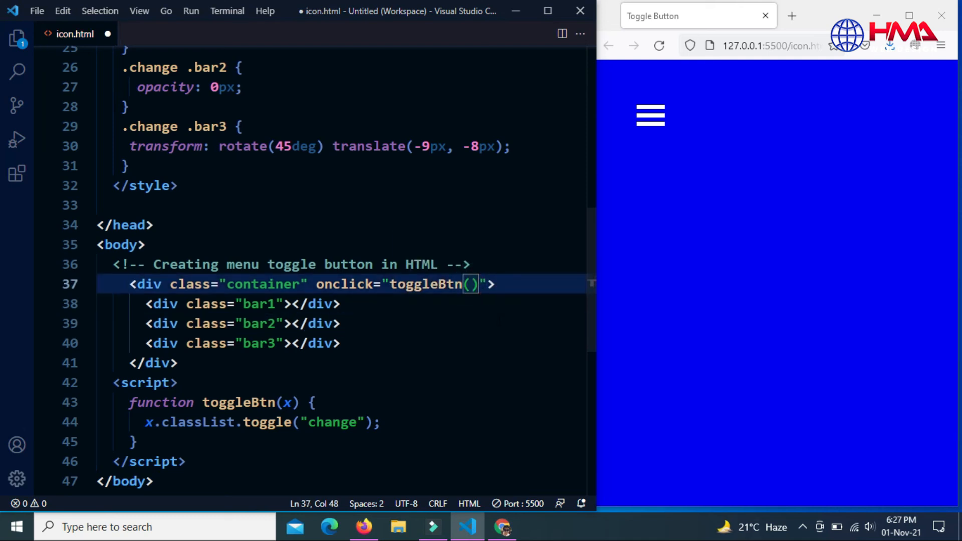
text(this)
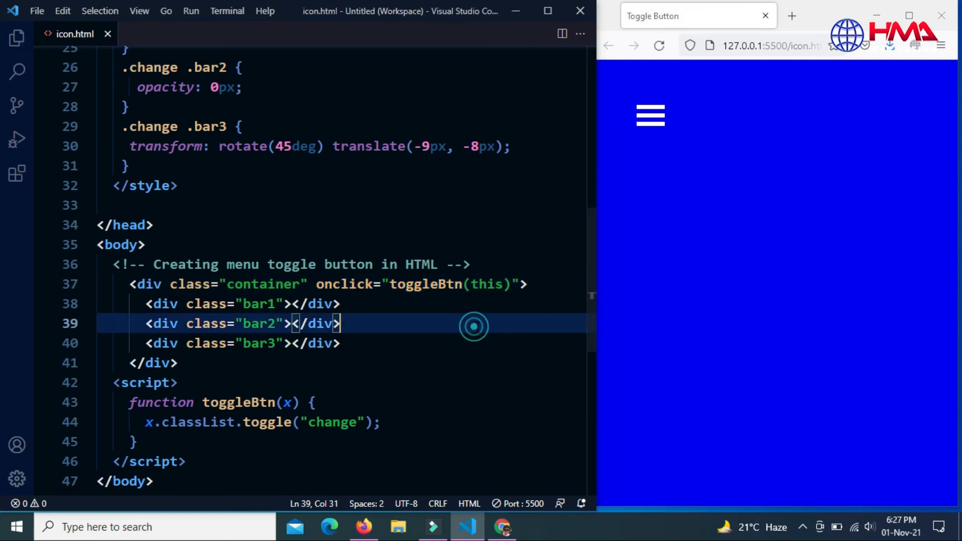
click(651, 115)
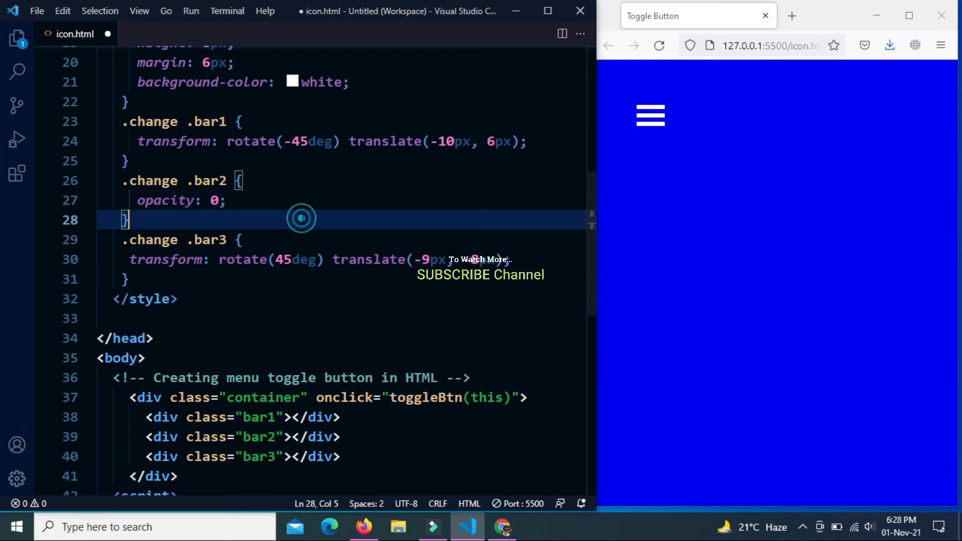
Step: Click the Firefox preview icon: bars to cross, back to bars, then cross again
click(650, 115)
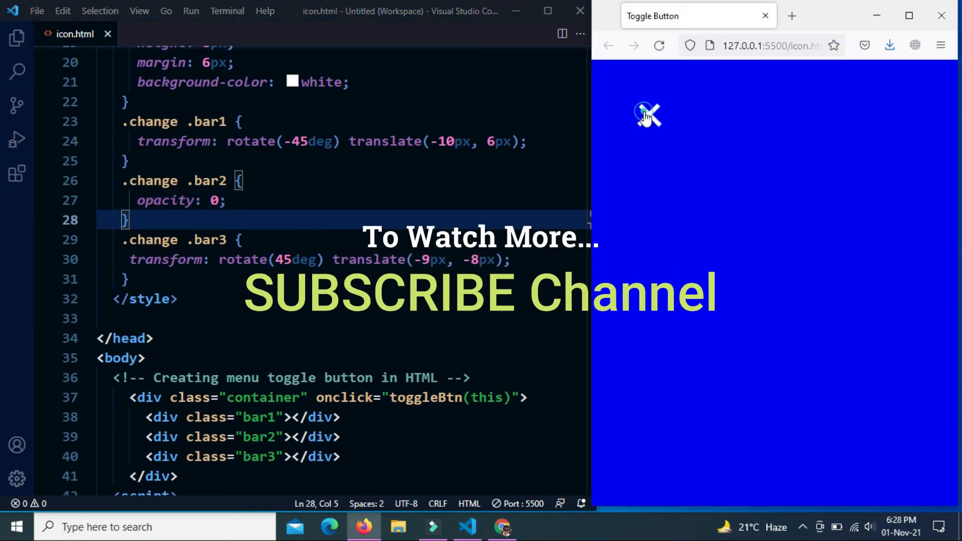
click(649, 115)
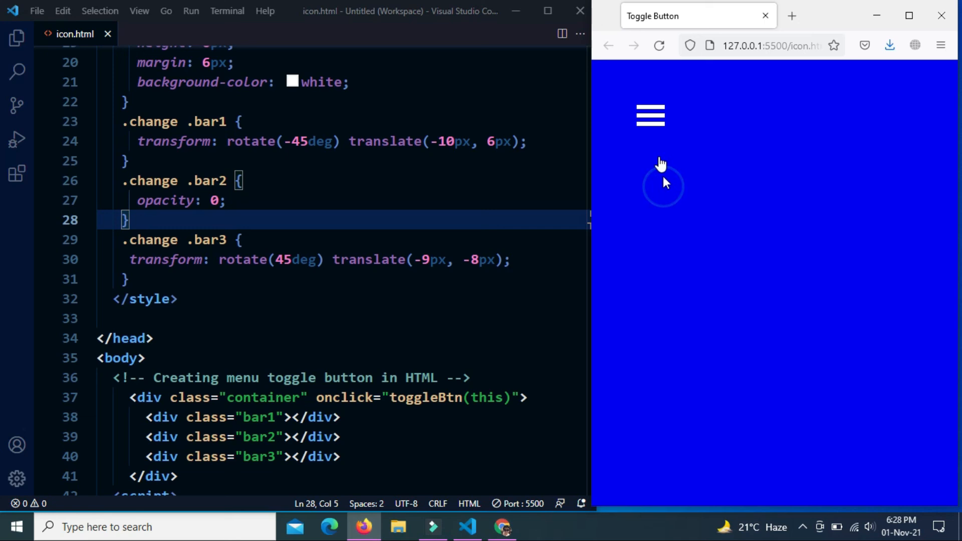
click(650, 115)
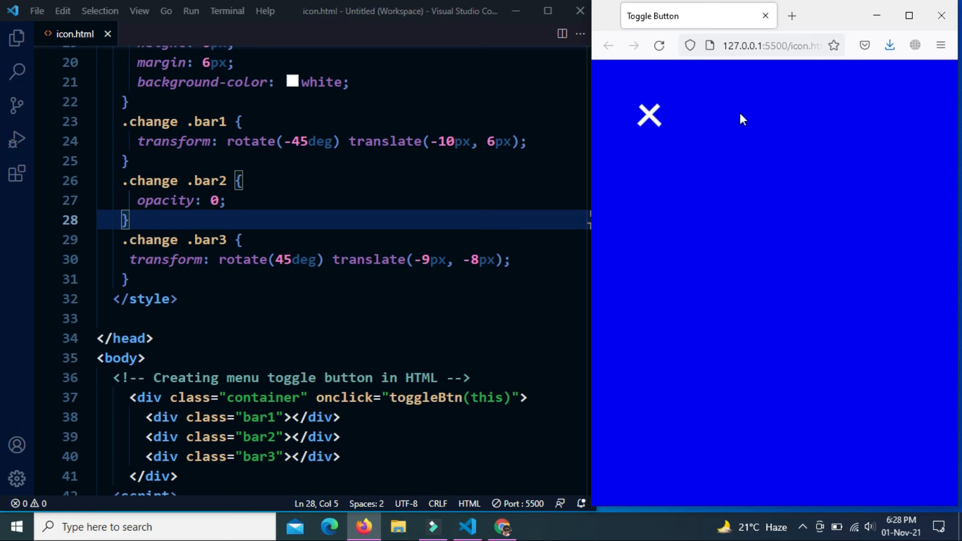